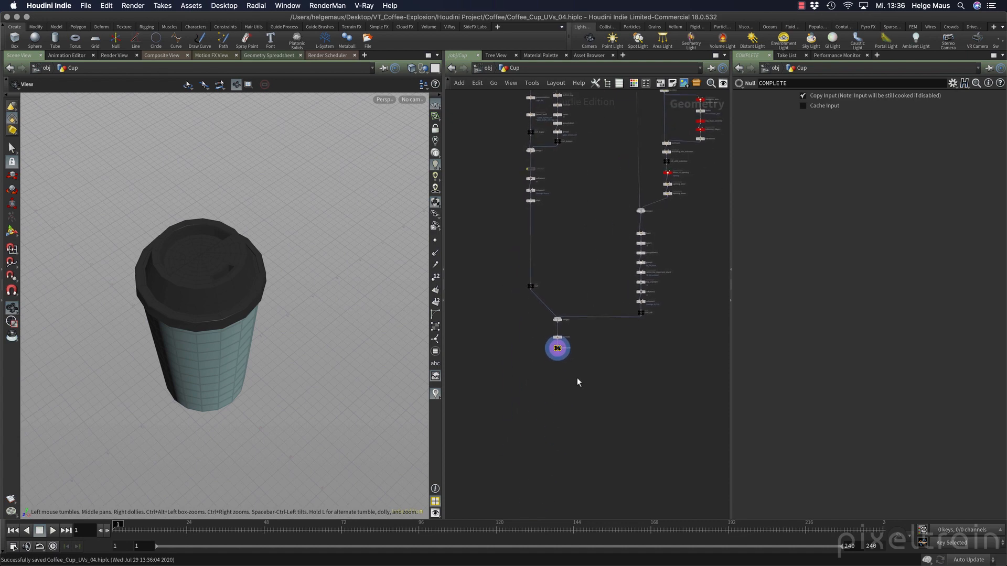
mouse_move(486, 364)
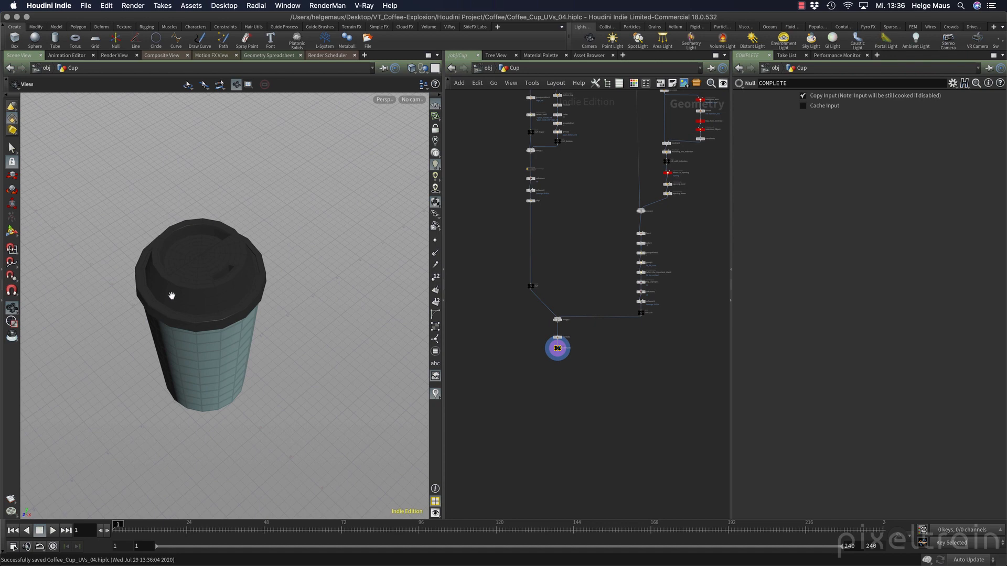
mouse_move(256, 299)
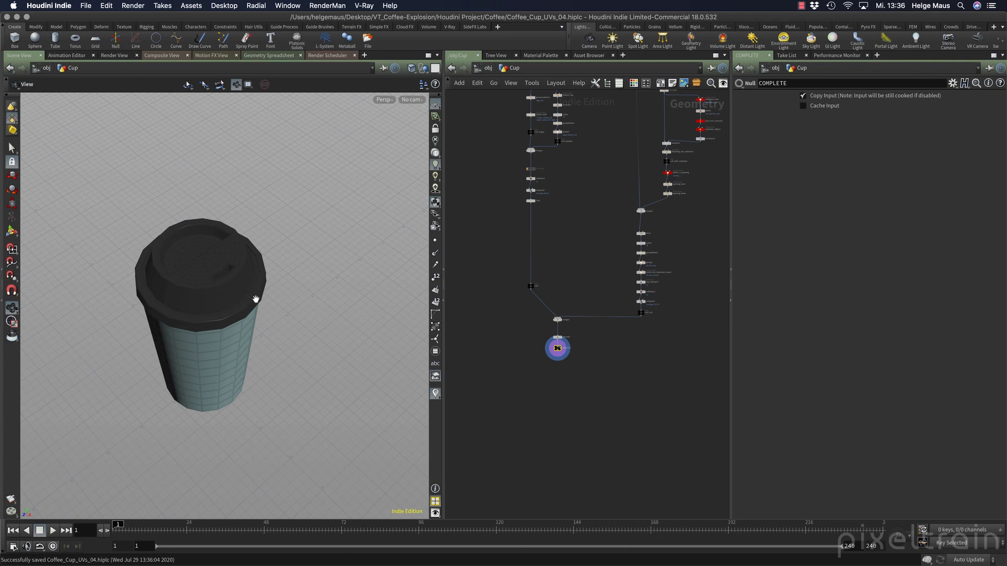
mouse_move(338, 327)
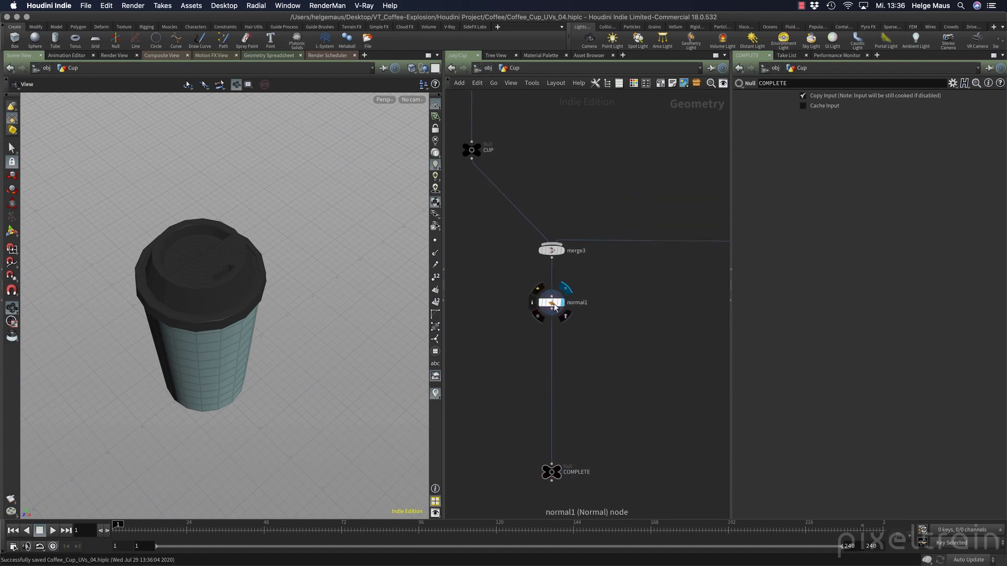
- Add a Subdivide node after normal1 using OpenSubdiv Catmull-Clark, then orbit to check the smoothed cup
left_click(550, 302)
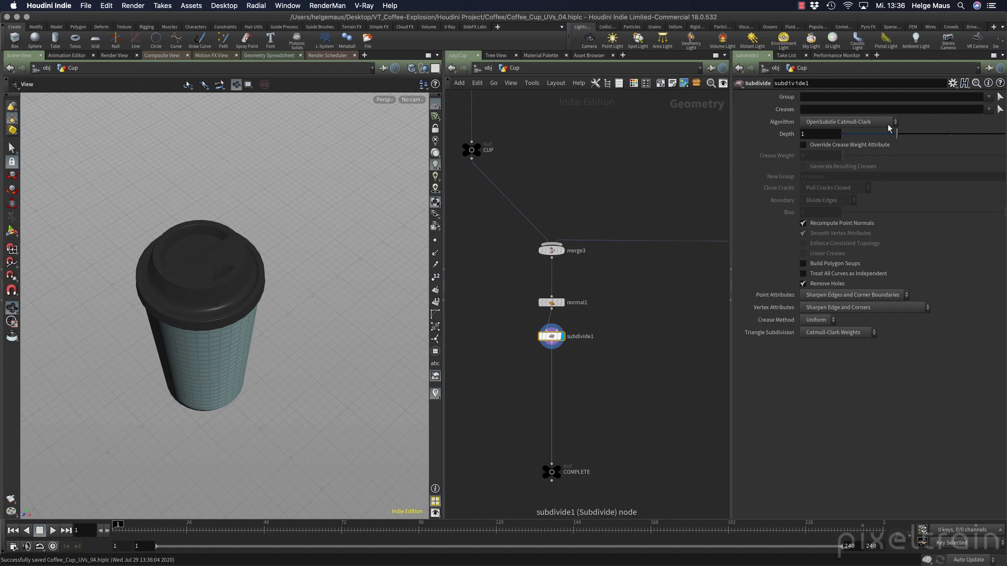
left_click(846, 121)
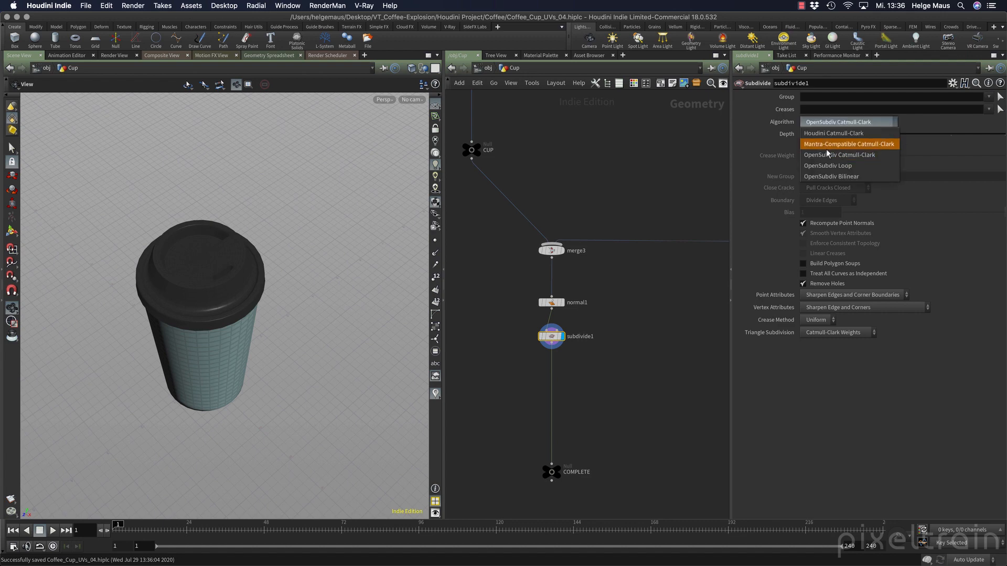
mouse_move(860, 156)
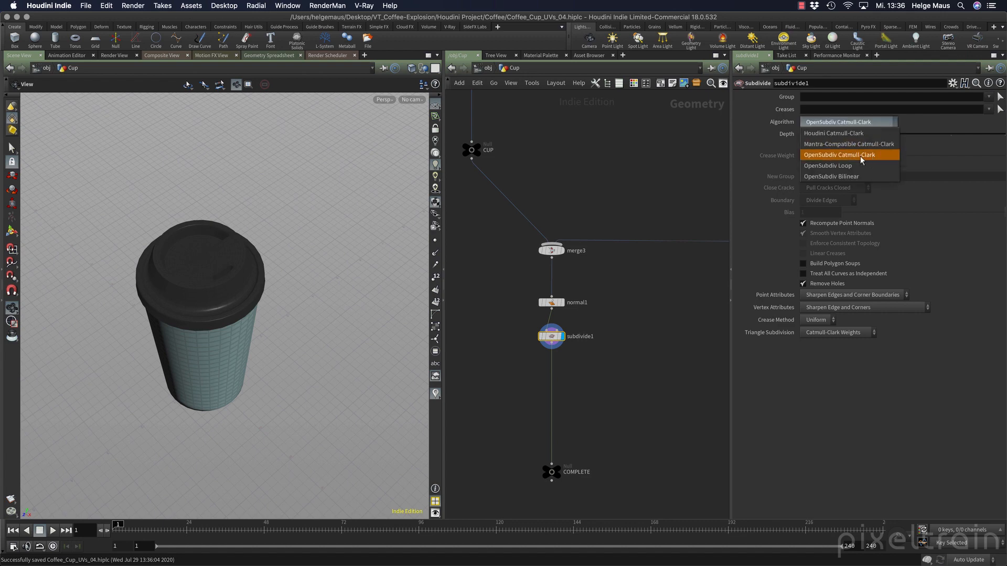
left_click(840, 154)
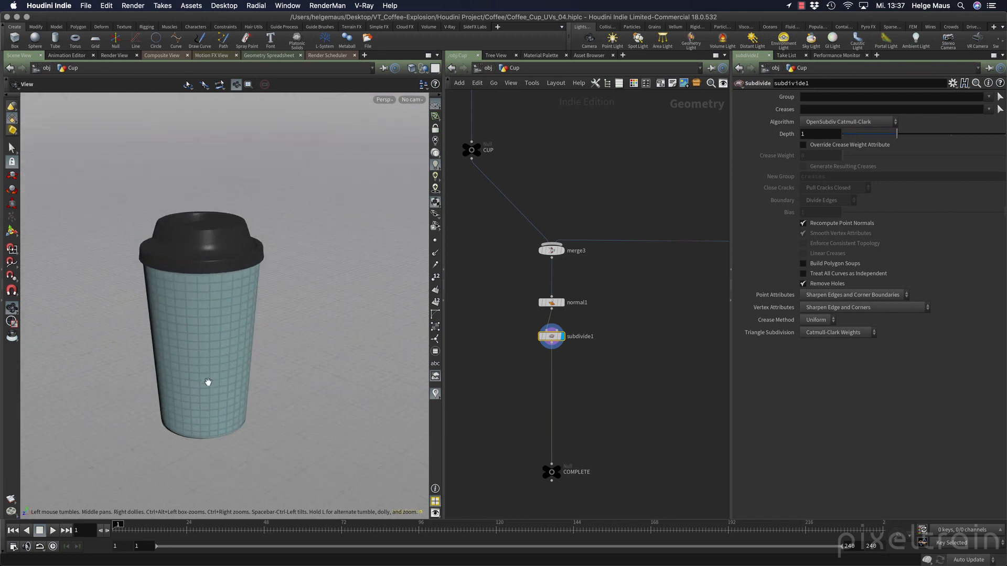
left_click_drag(208, 383, 197, 437)
type("rop")
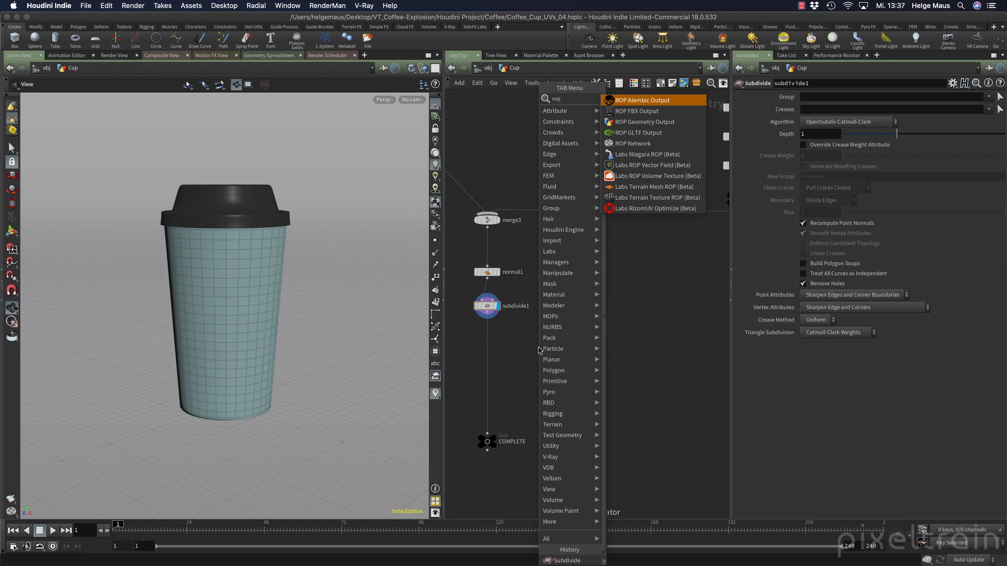
mouse_move(635, 111)
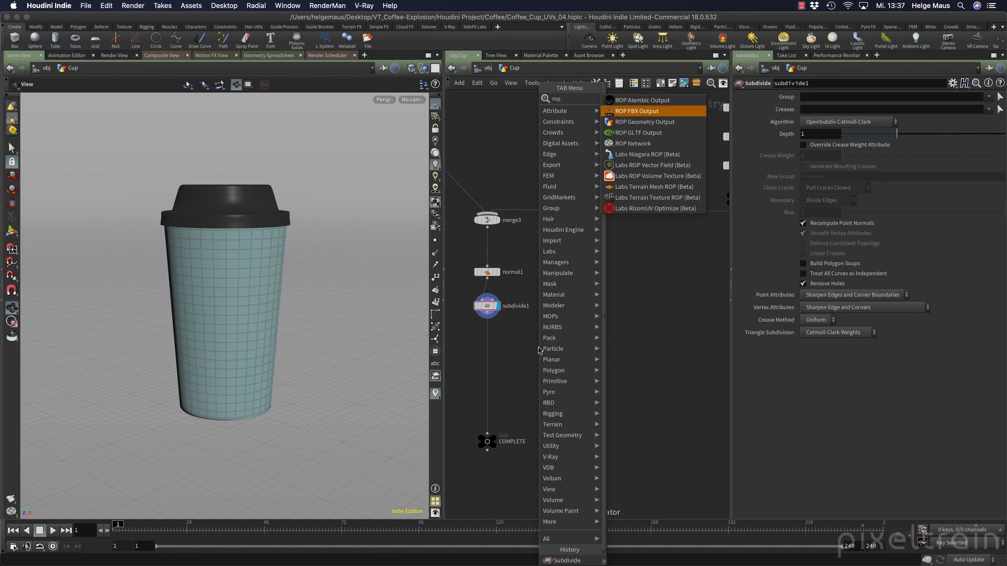
- Place a ROP FBX Output node (rop_fbx1) branching off the Subdivide node
left_click(636, 111)
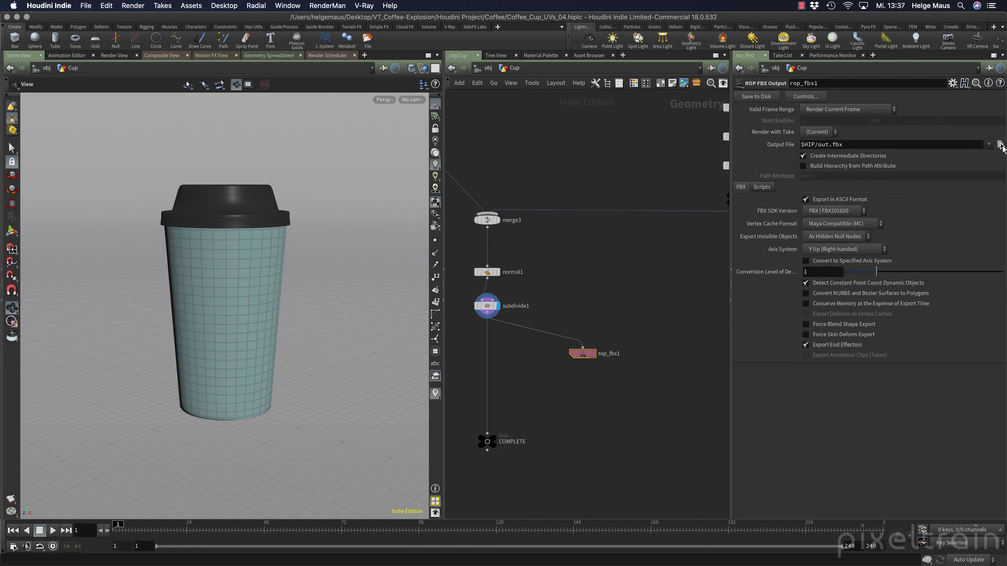
- Set rop_fbx1's output file to $JOB/from_Houdini/Cup (Low_Poly).fbx
left_click(996, 144)
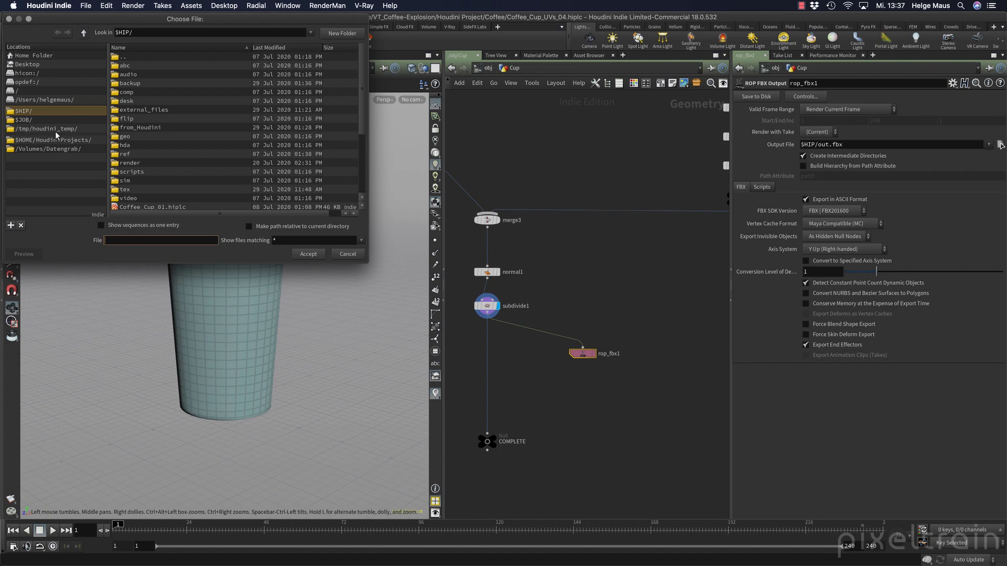
left_click(23, 119)
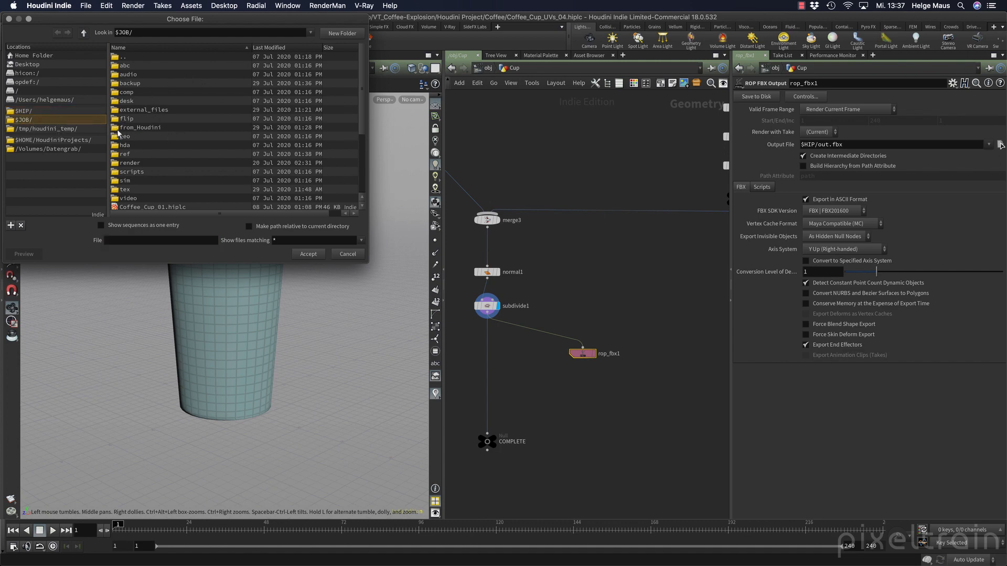
double_click(139, 127)
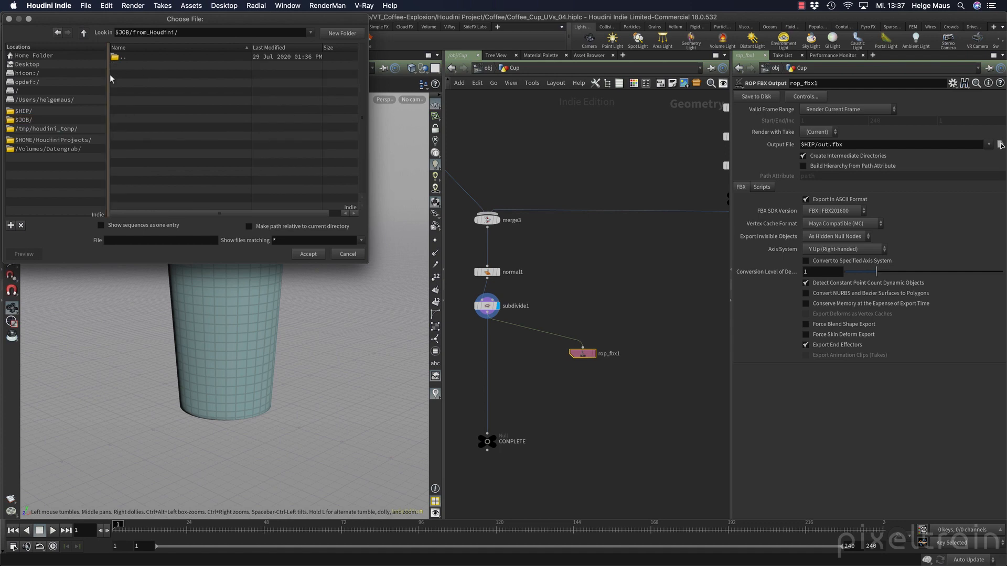
type("Low_Pply)")
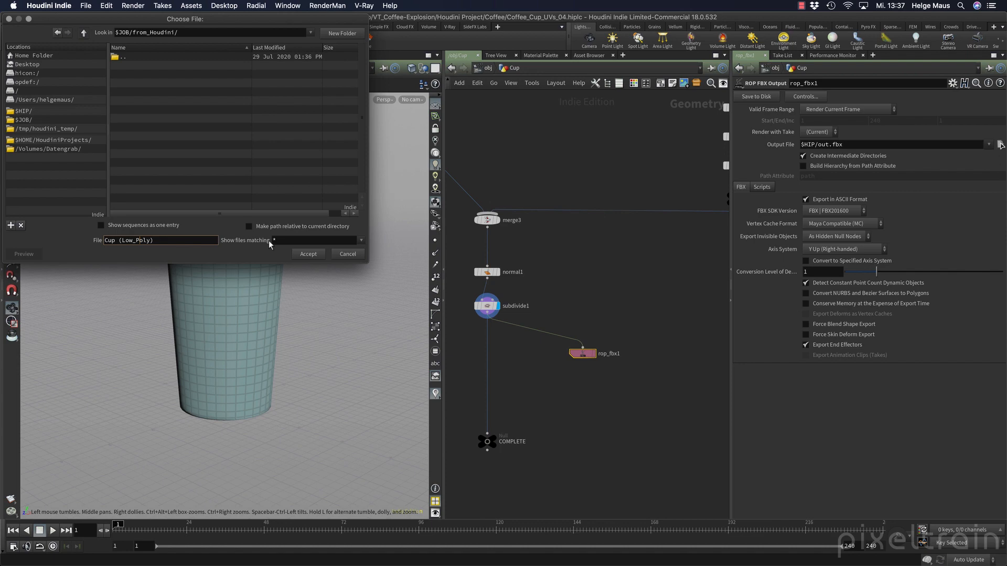
left_click(308, 254)
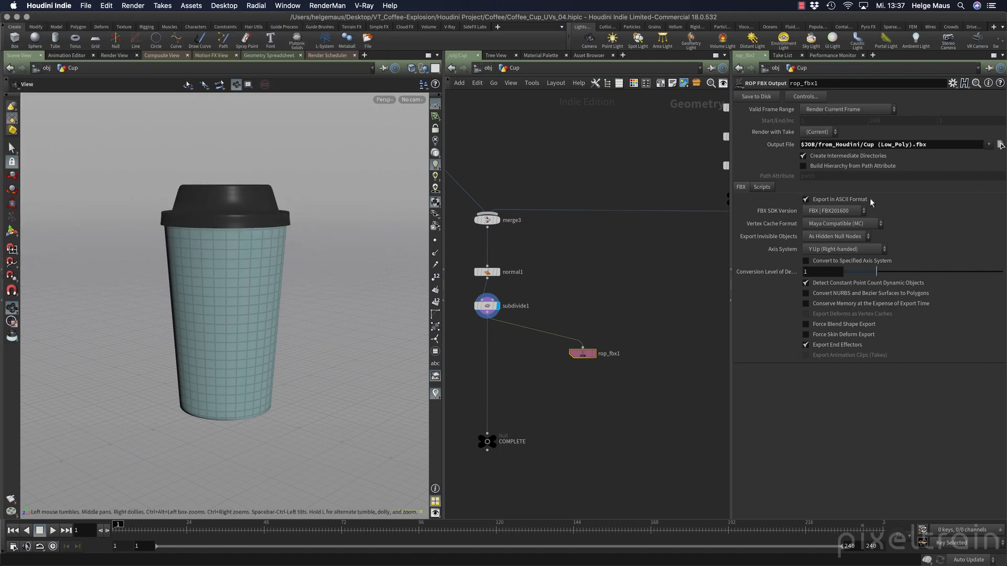
- Uncheck Export in ASCII Format on rop_fbx1
left_click(805, 199)
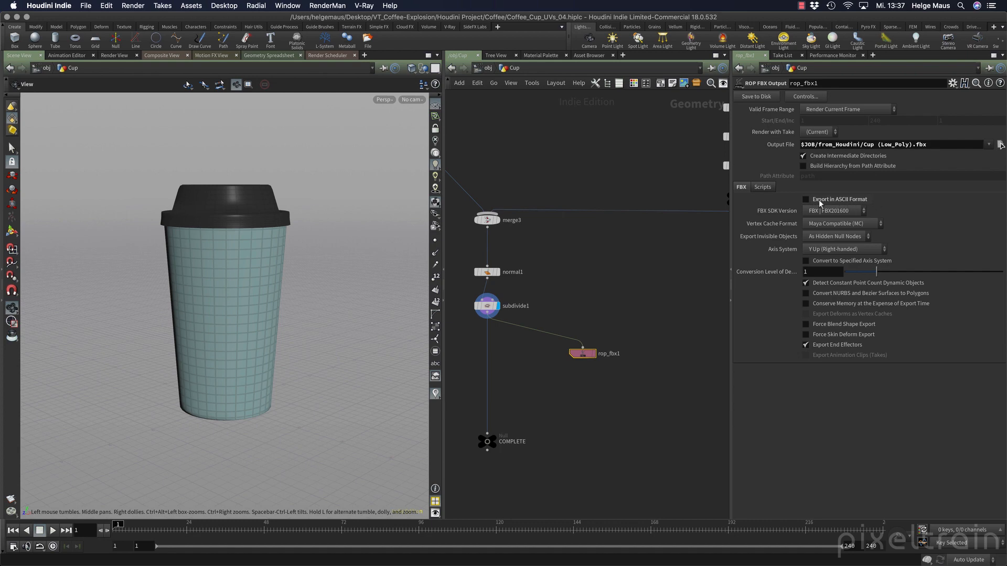
mouse_move(886, 205)
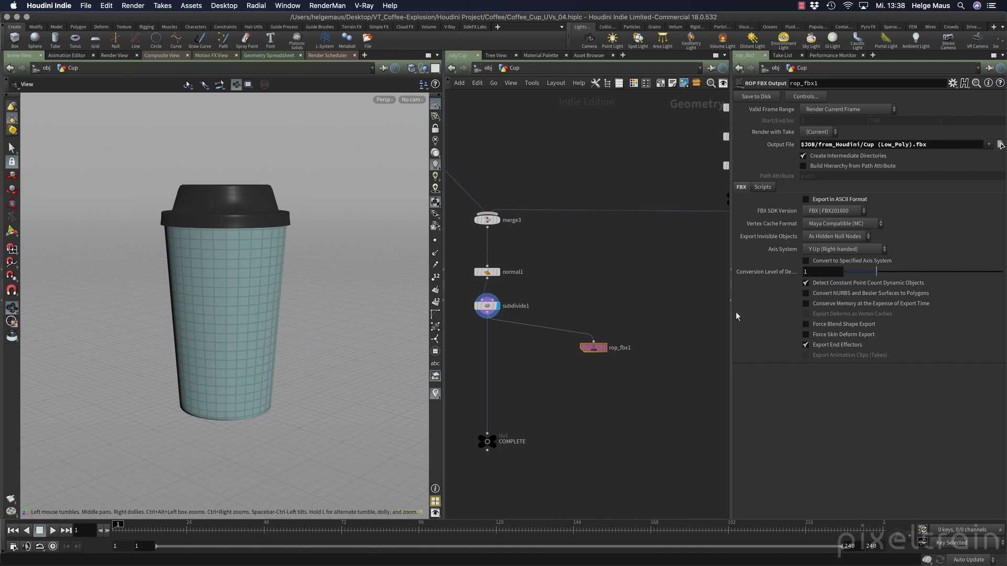
mouse_move(600, 340)
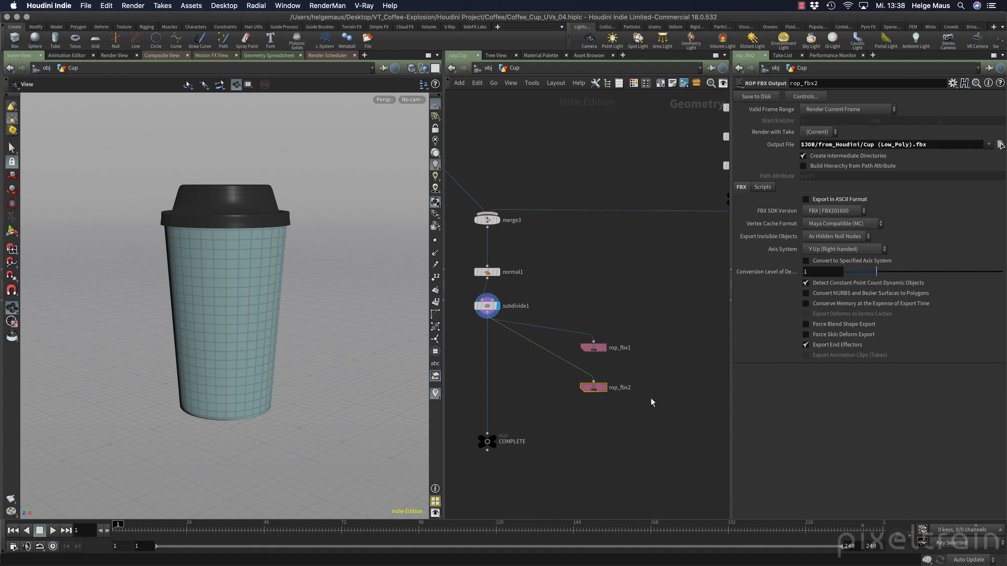
mouse_move(594, 392)
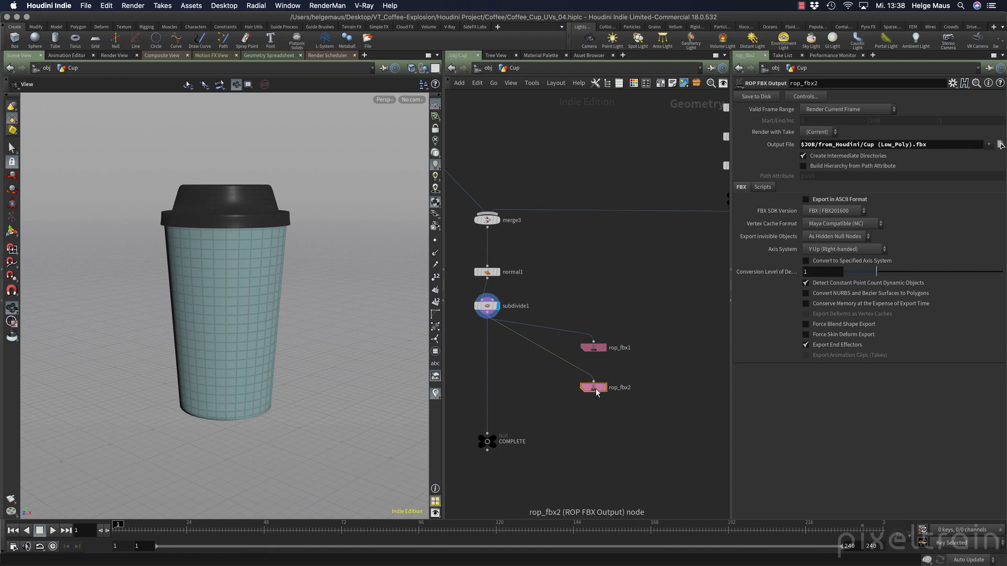
- Point the copied export node to Cup (High_Poly).fbx and feed it through subdivide2
left_click(892, 144)
type("High")
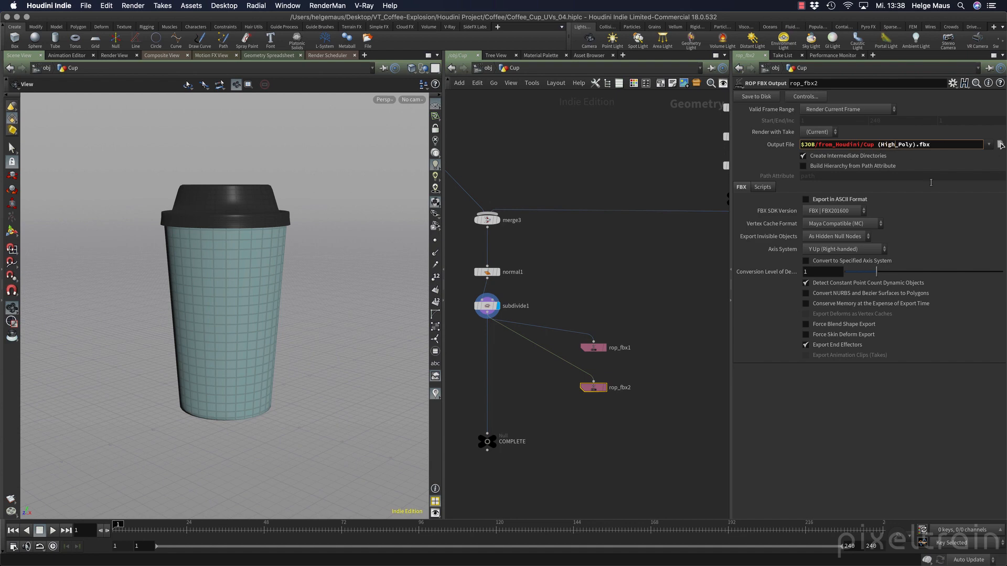
key("tab")
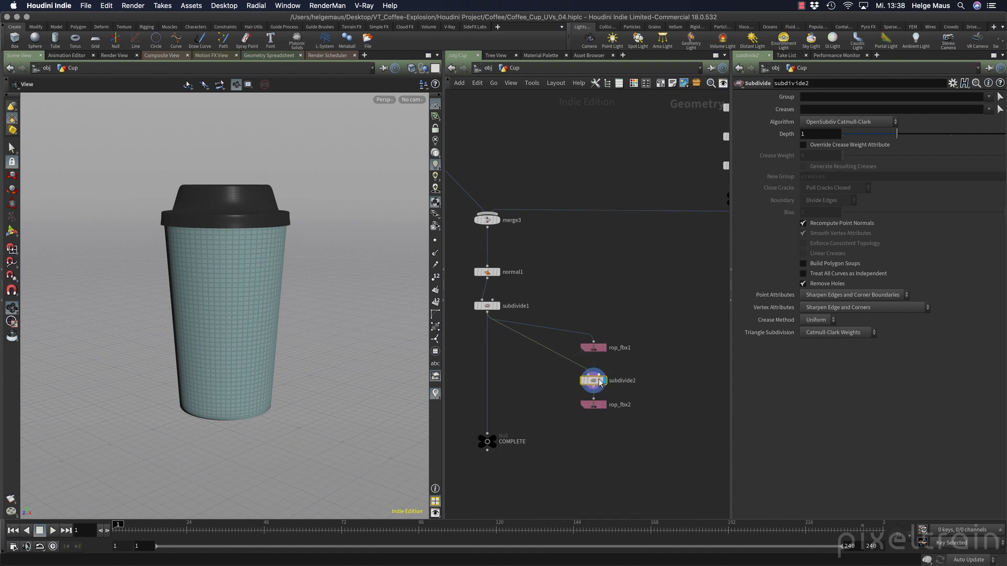
left_click_drag(835, 134, 935, 133)
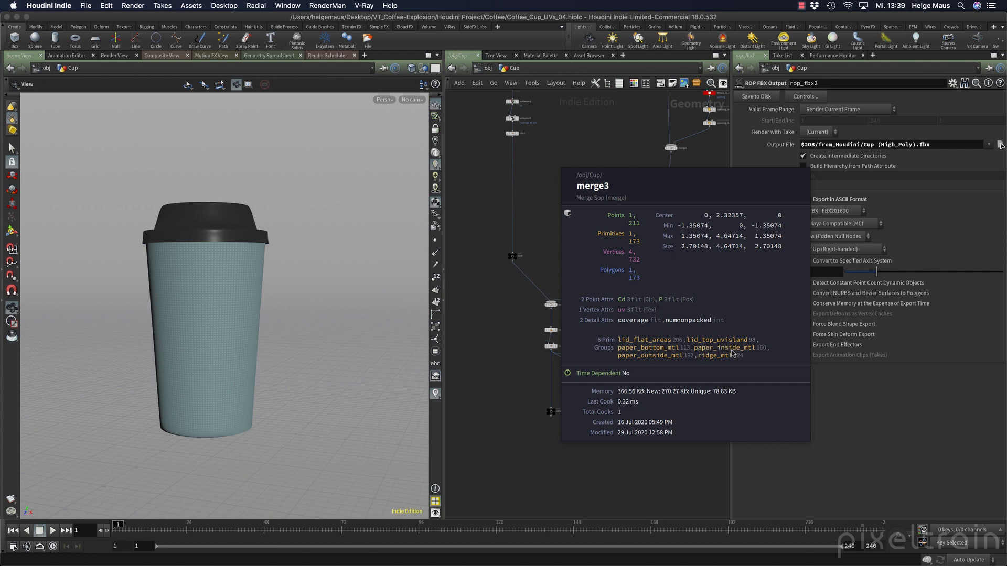
mouse_move(705, 361)
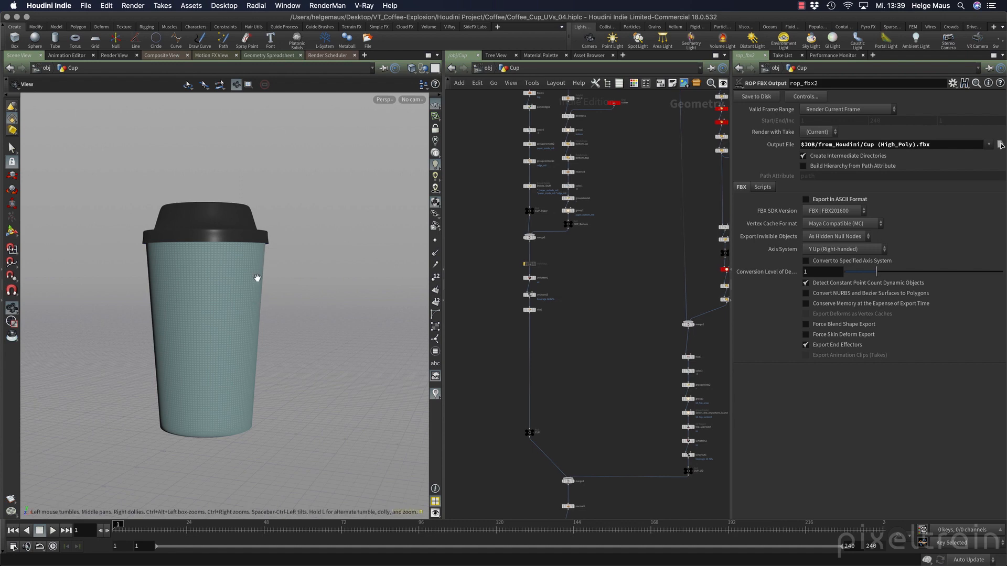
mouse_move(662, 434)
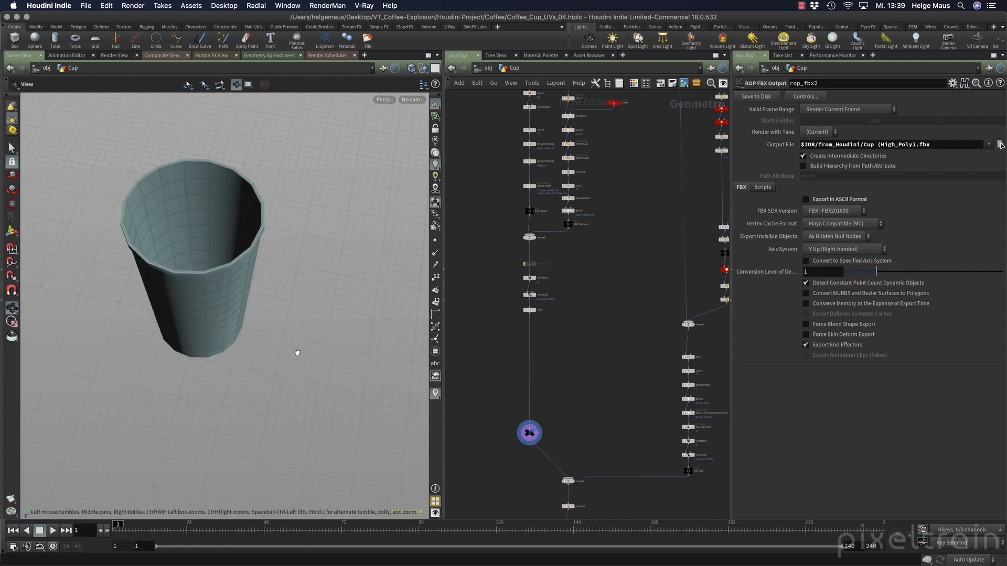
- Orbit the cup body and select the paper_outside_mtl group from the group list
left_click_drag(297, 353, 312, 233)
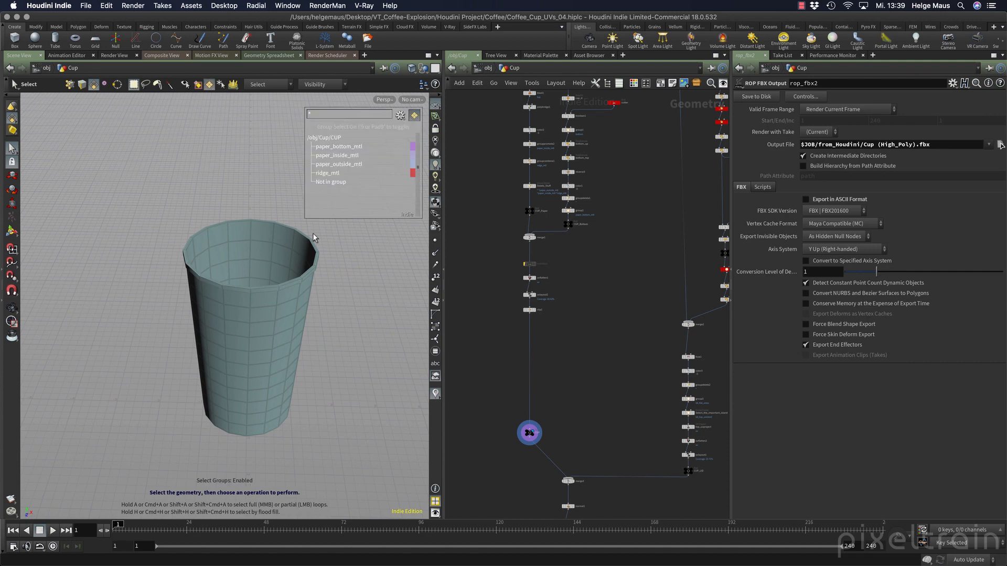
left_click(336, 155)
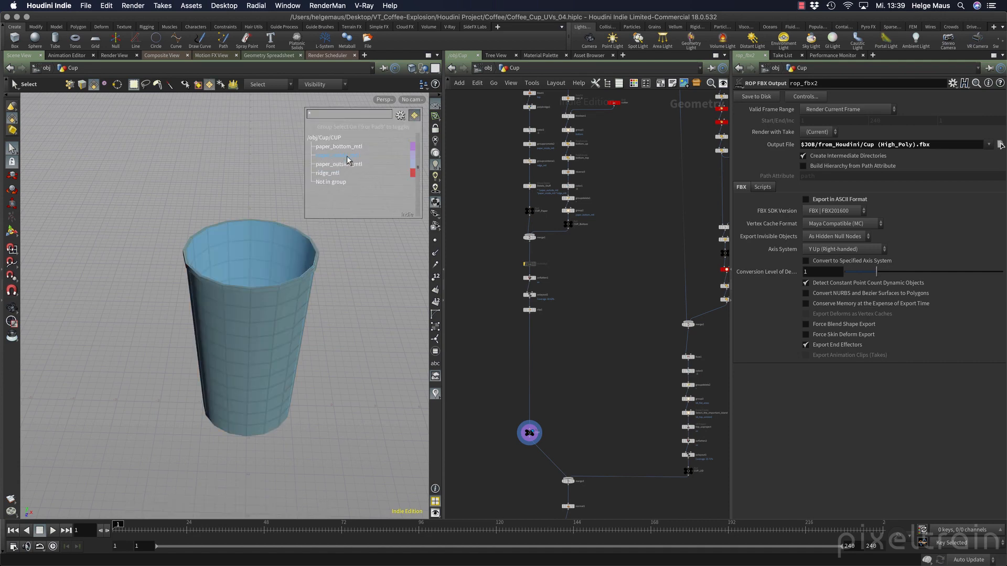
mouse_move(339, 157)
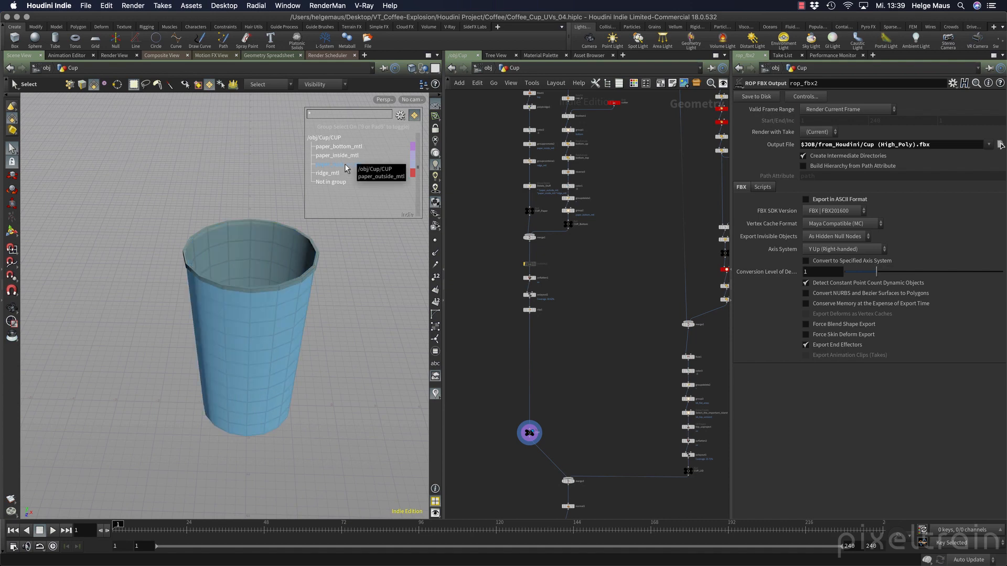
mouse_move(394, 188)
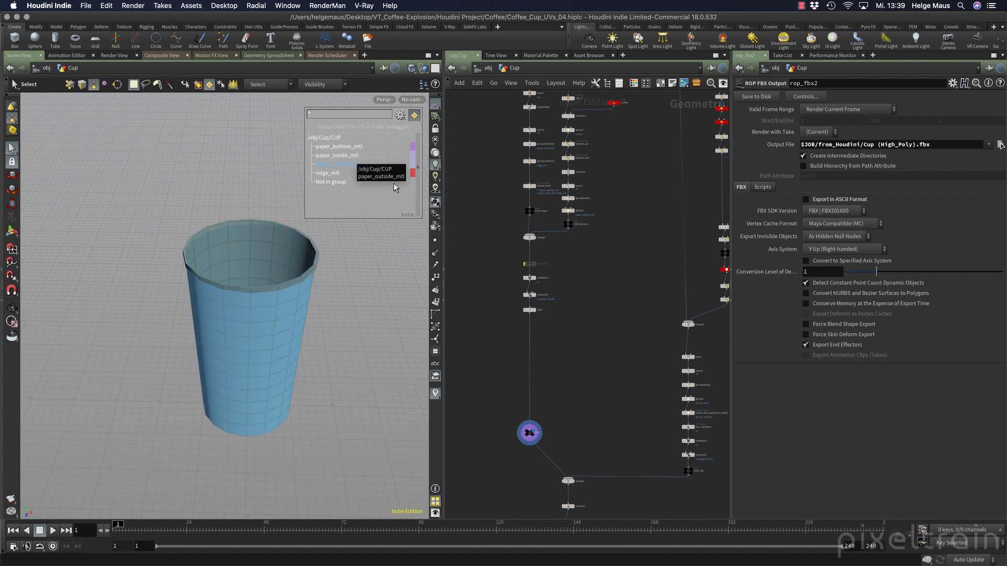
left_click(338, 164)
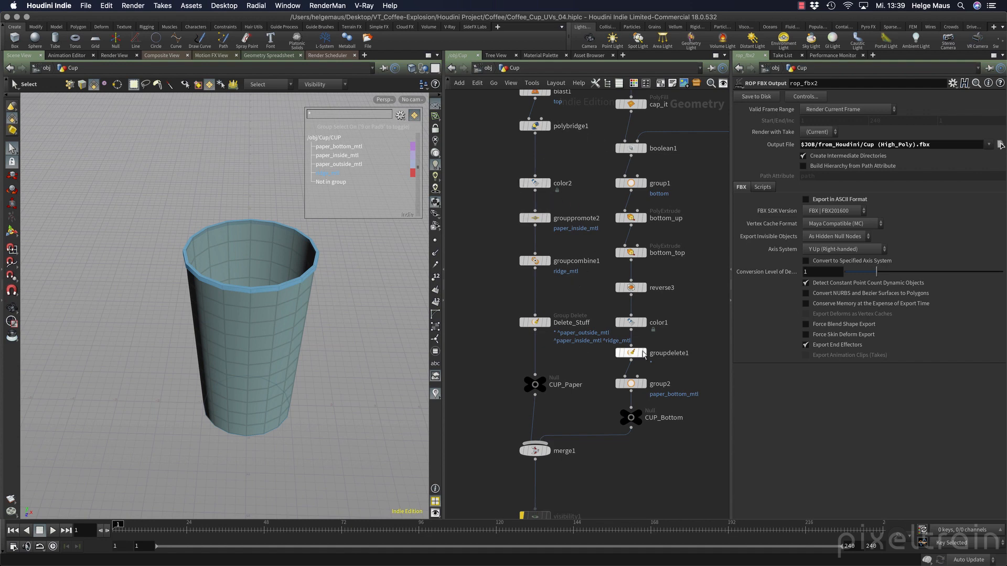
- Review grouppromote2, Delete_Stuff, and groupcombine1's ridge_mtl subtraction rules
left_click(534, 218)
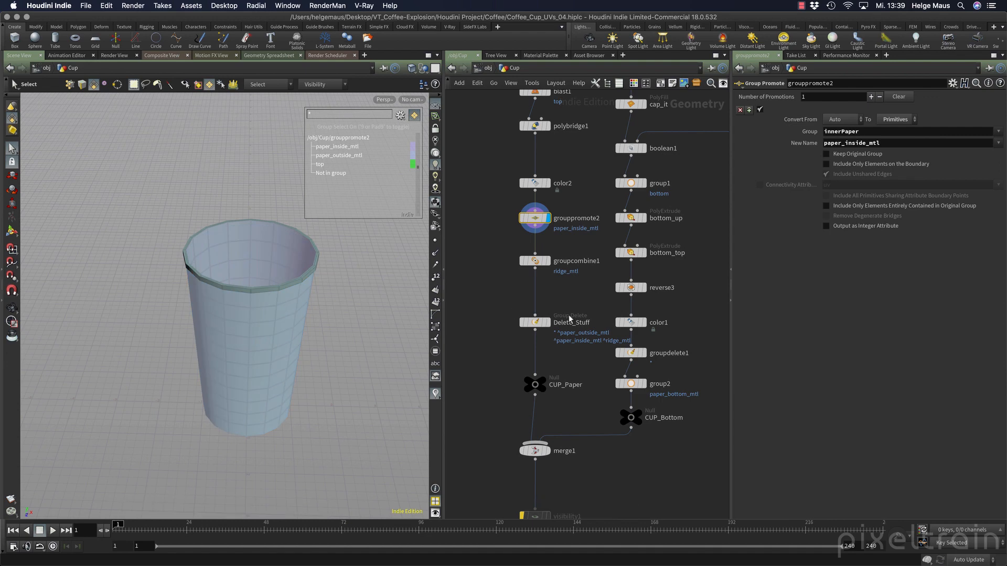
left_click(535, 322)
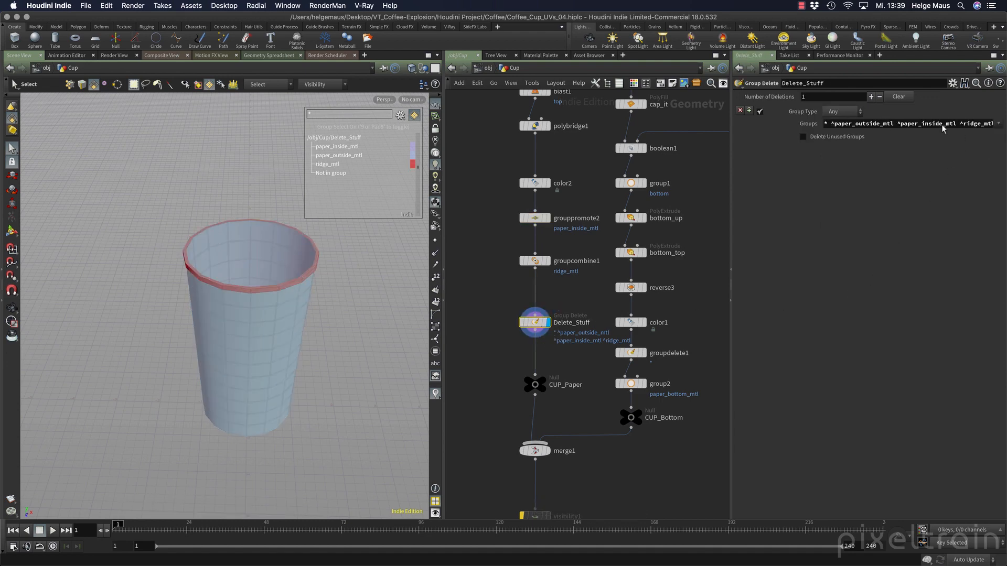
mouse_move(573, 305)
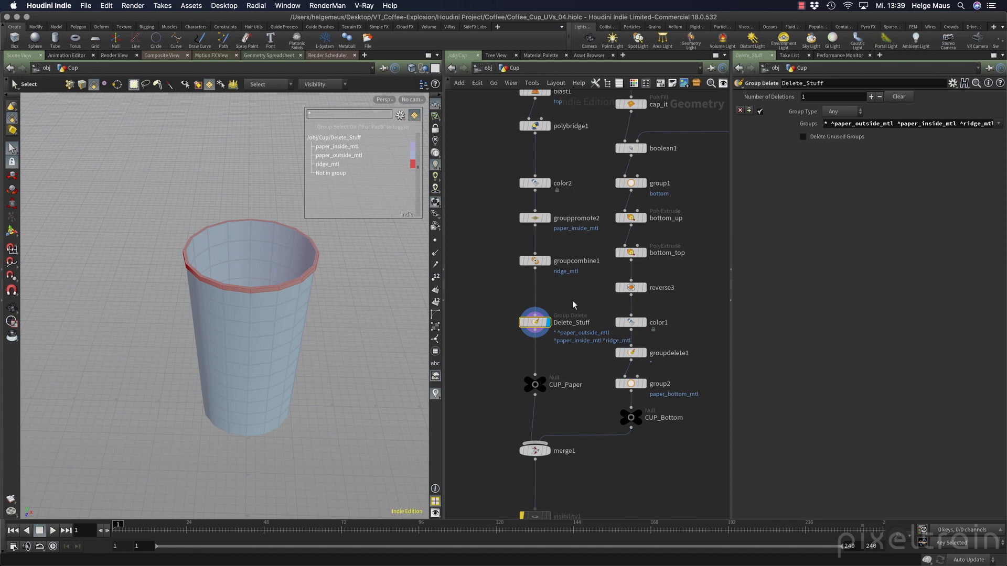
mouse_move(535, 261)
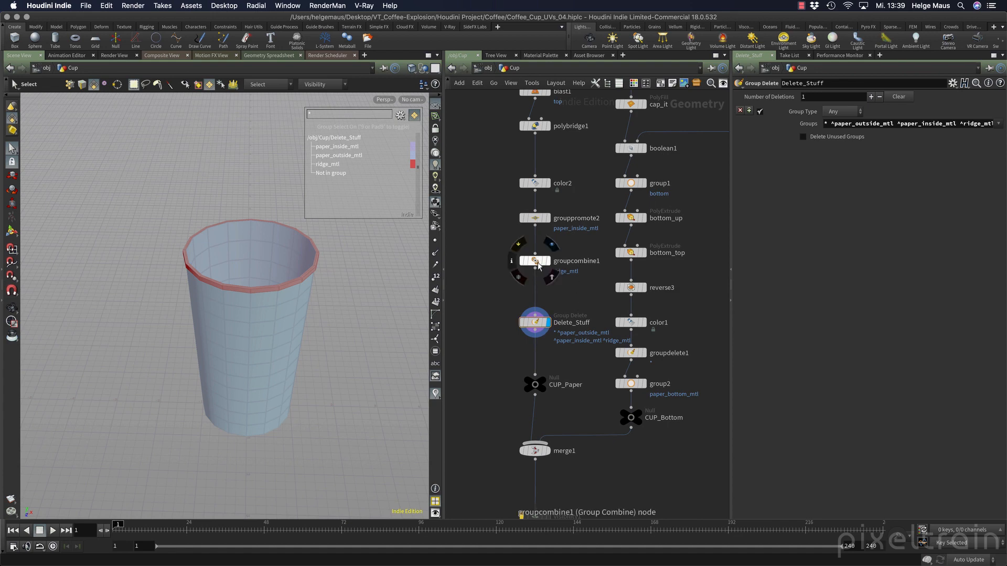
left_click(534, 261)
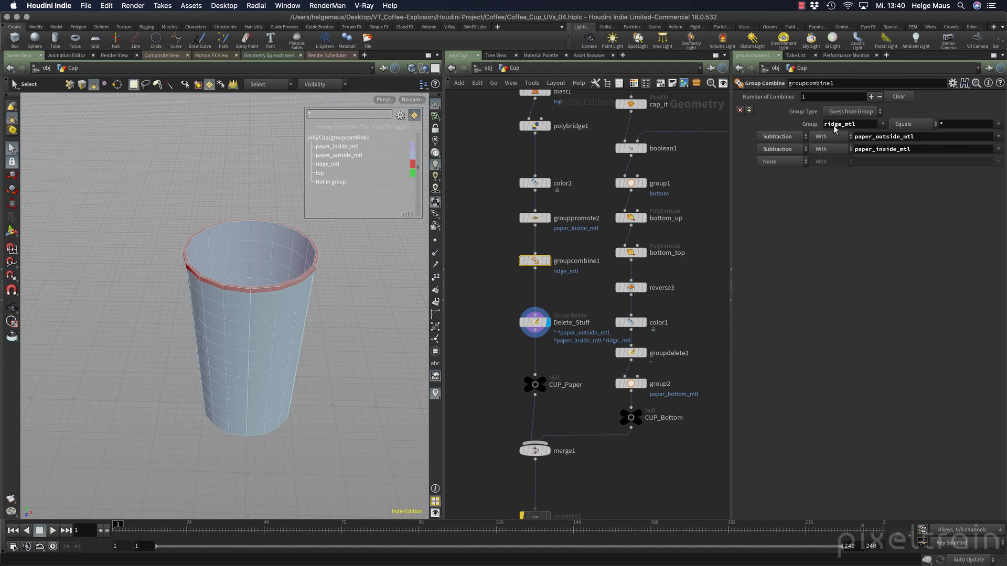
mouse_move(857, 129)
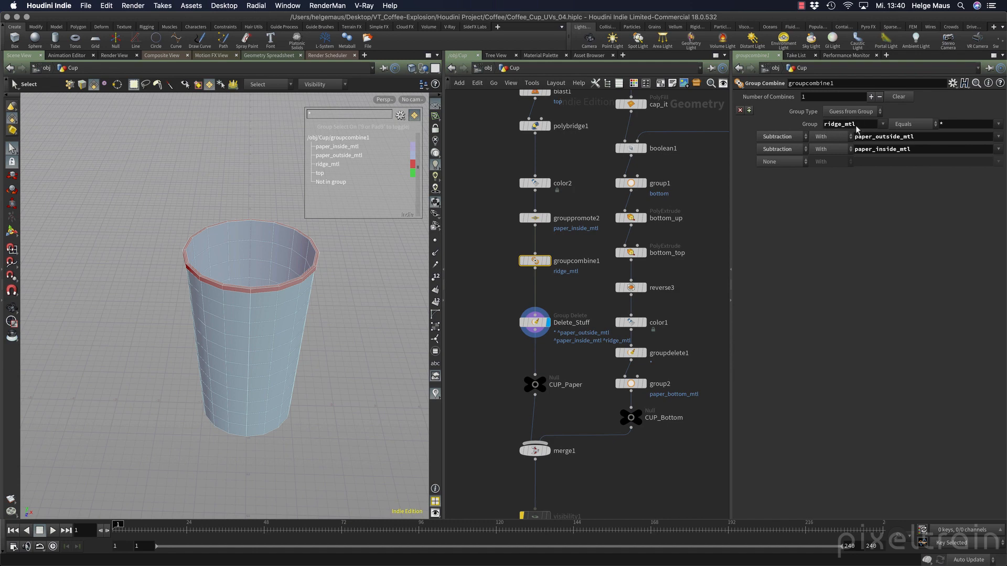
mouse_move(938, 128)
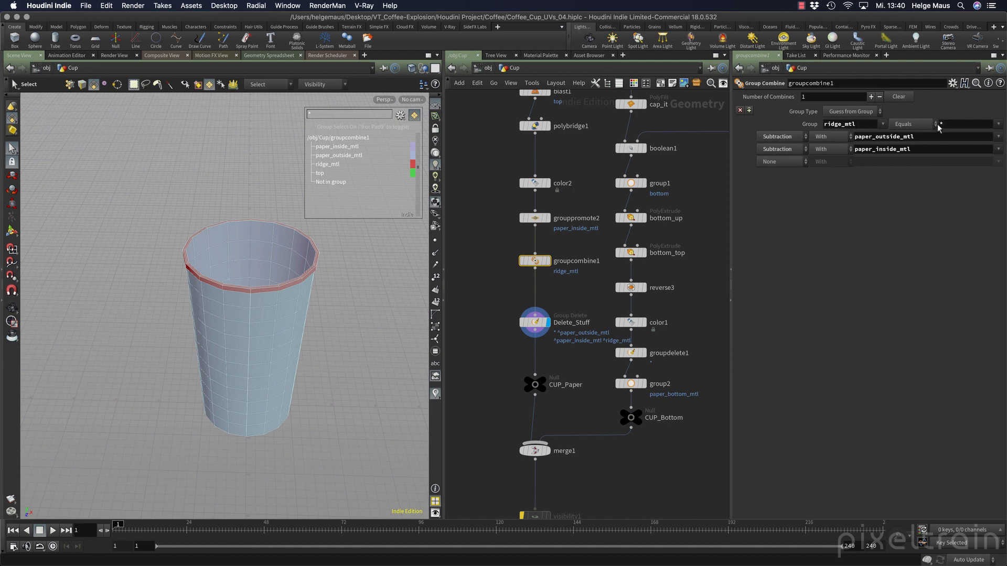
mouse_move(852, 129)
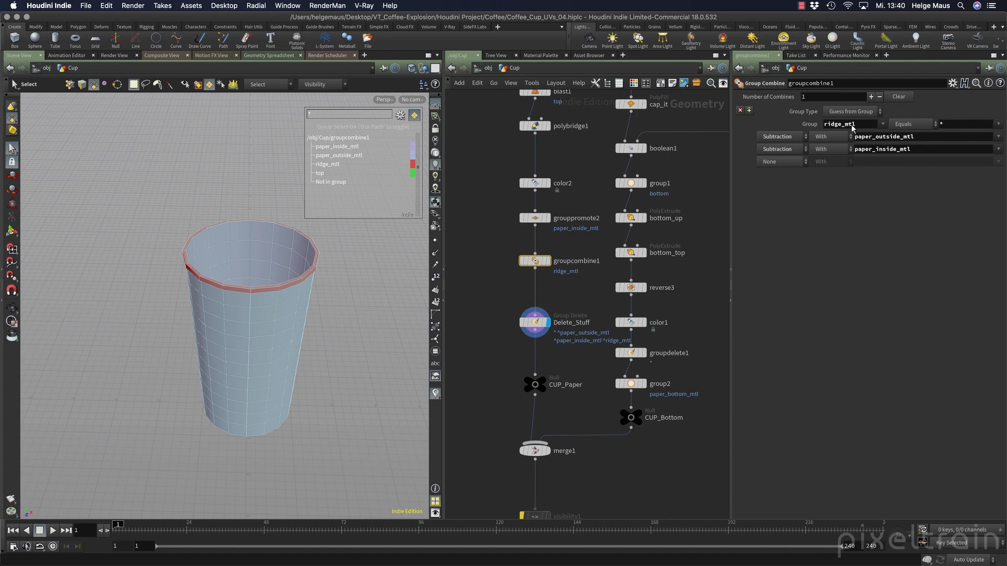
mouse_move(947, 127)
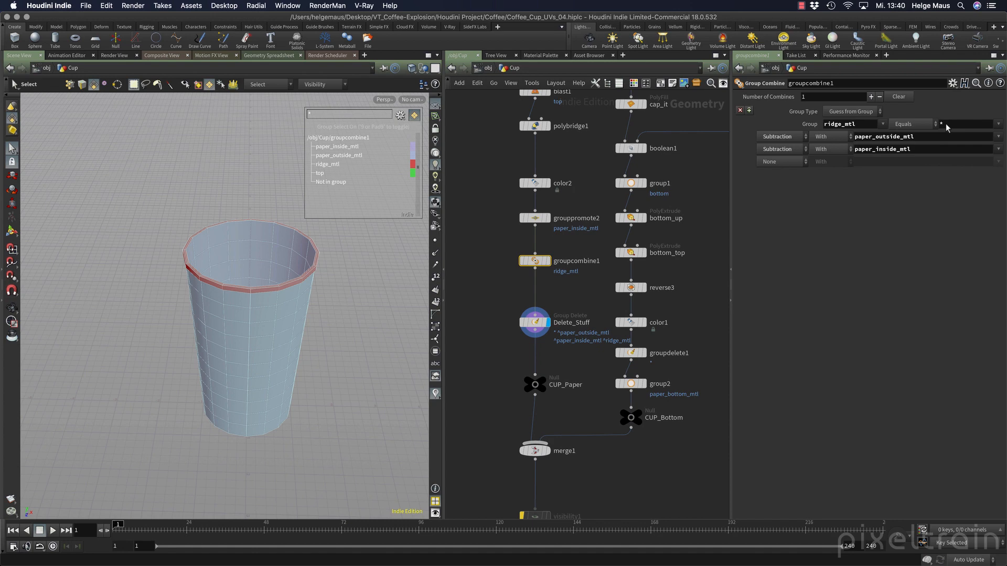
mouse_move(860, 127)
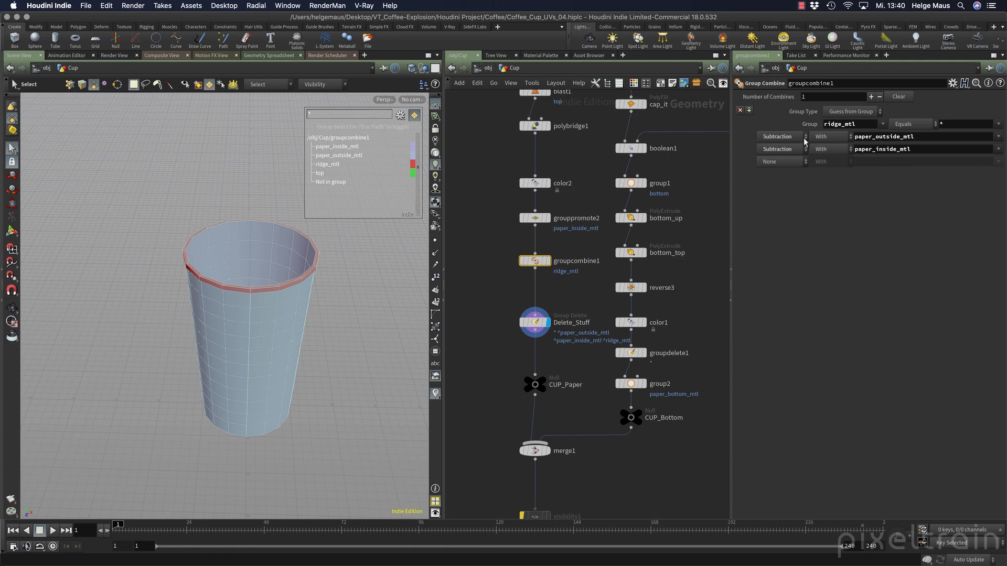
mouse_move(852, 228)
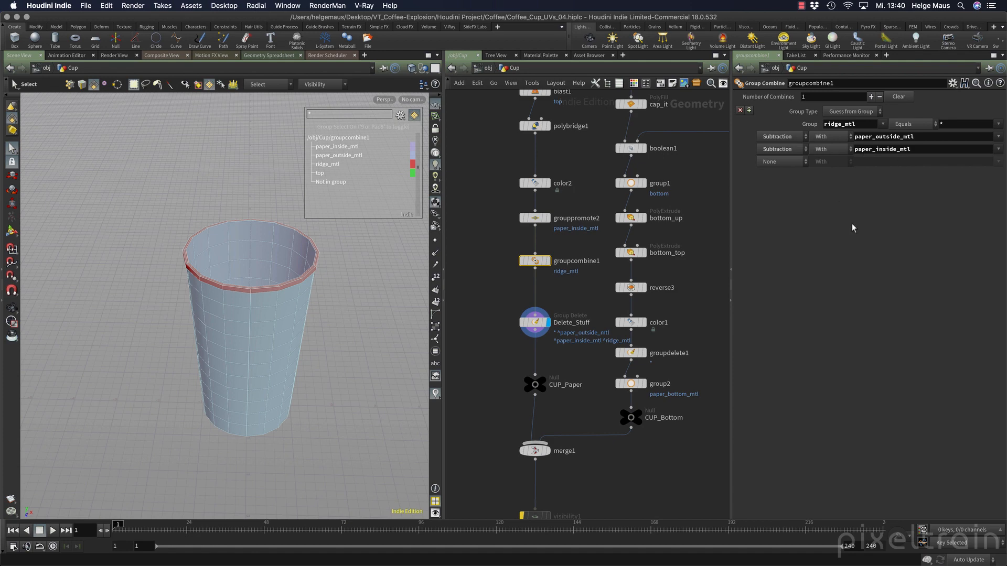
mouse_move(585, 387)
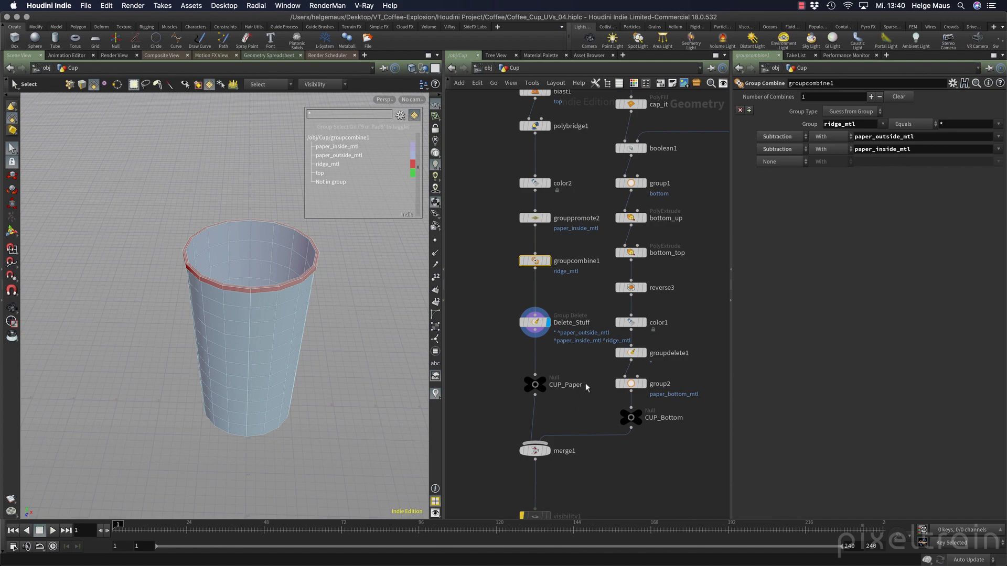
- Add a Blast node, blast4, wired to groupcombine1
key("tab")
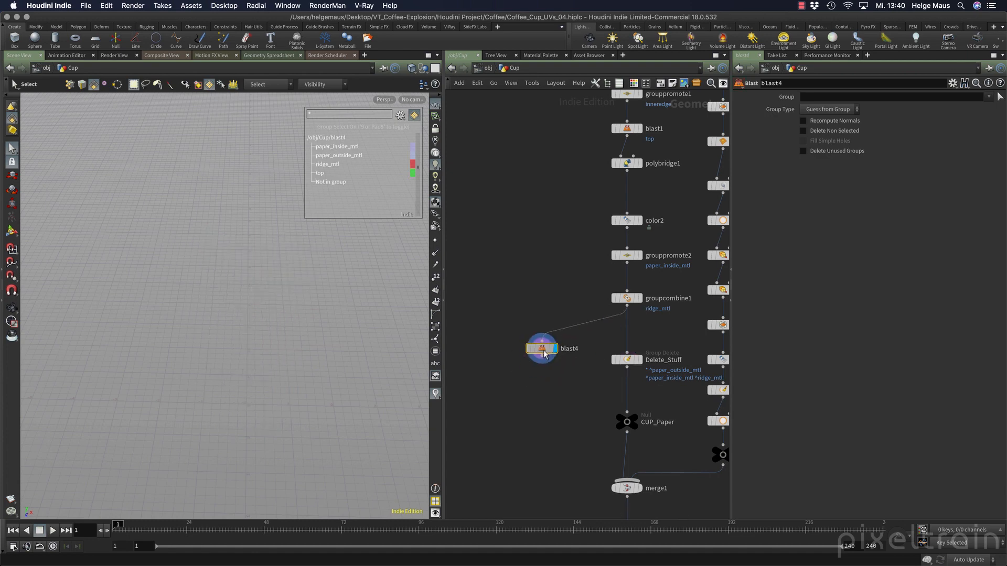
- Isolate ridge_mtl in blast4, then display the full cup from groupcombine1 again
left_click(989, 97)
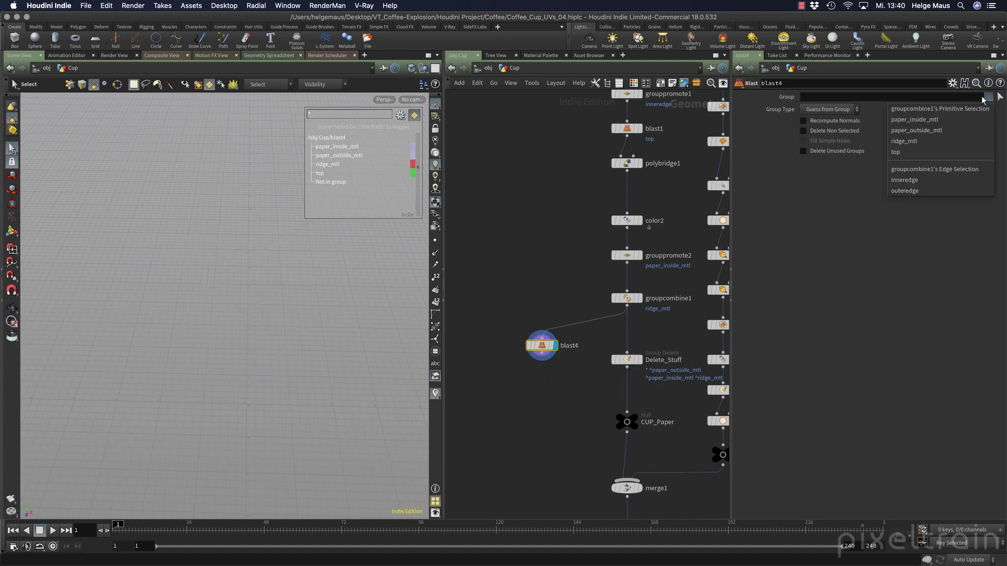
left_click(903, 140)
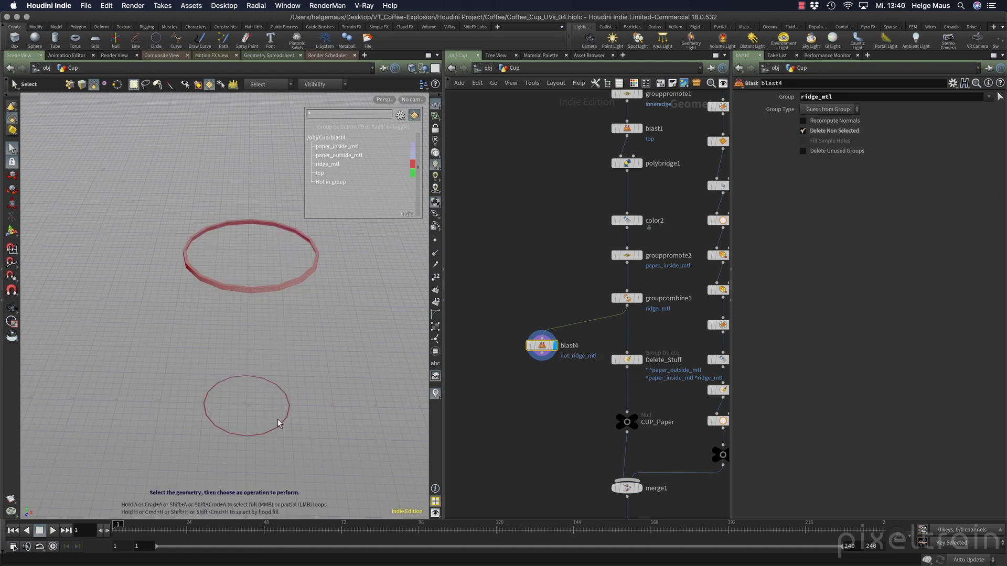
mouse_move(217, 401)
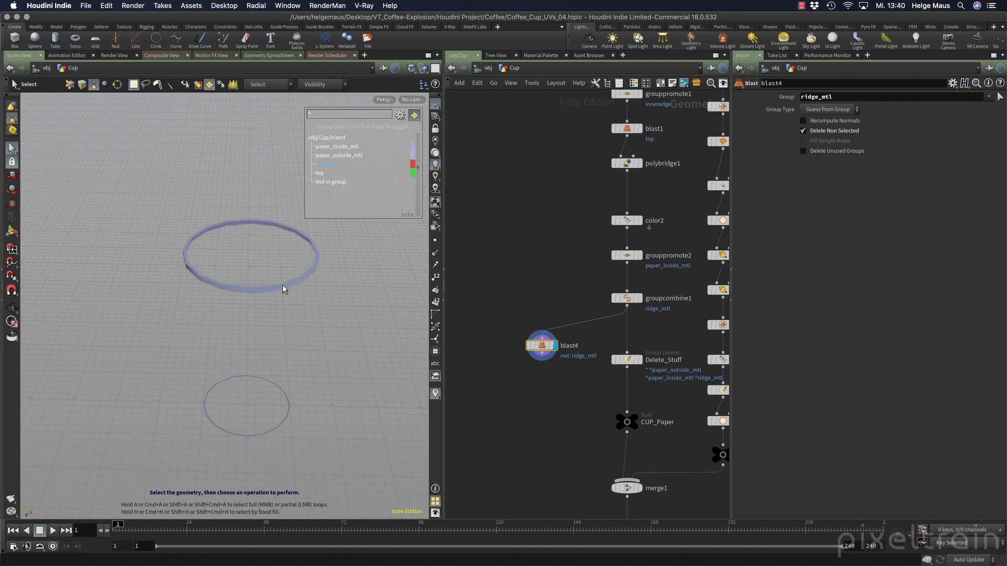
mouse_move(303, 289)
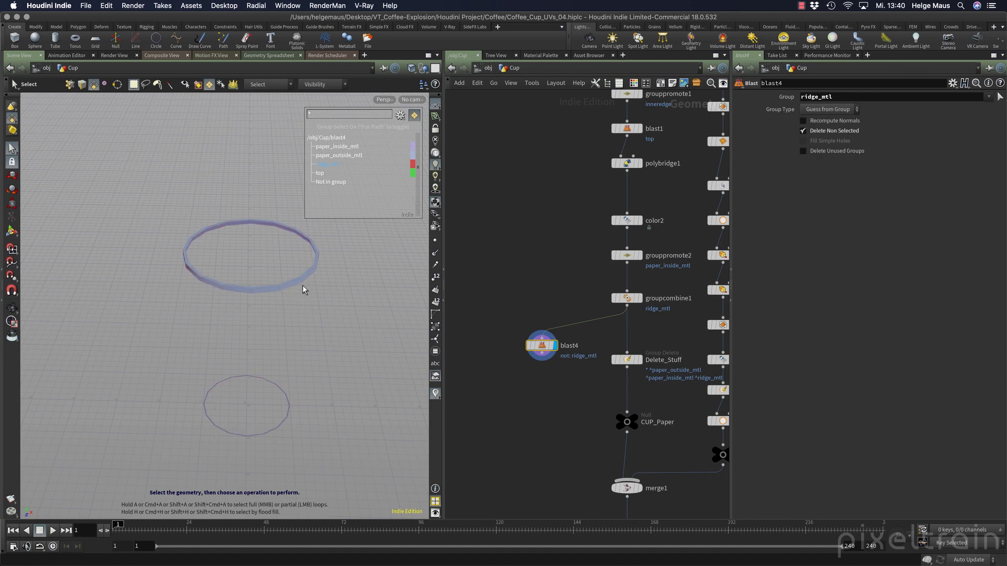
left_click(327, 164)
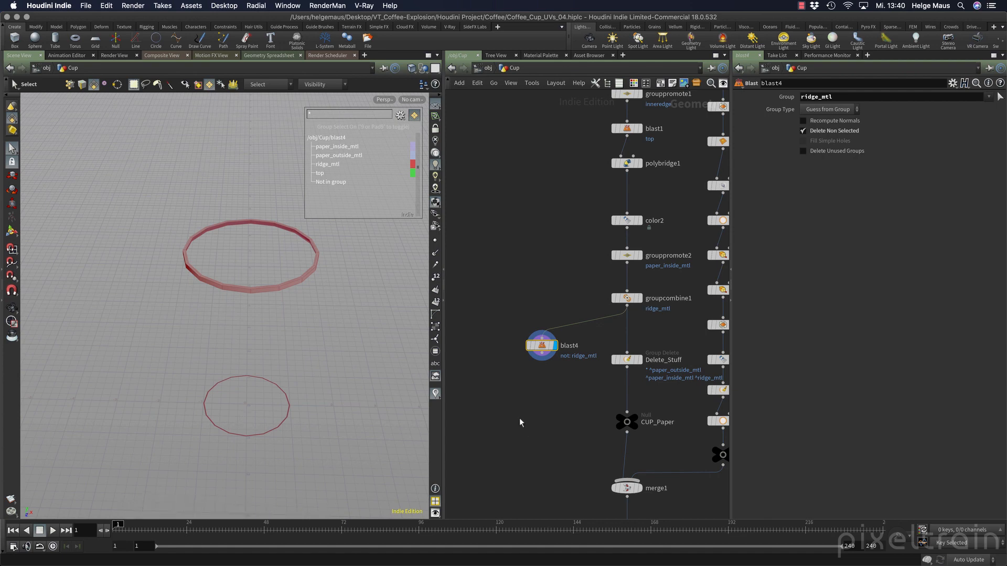
left_click(627, 263)
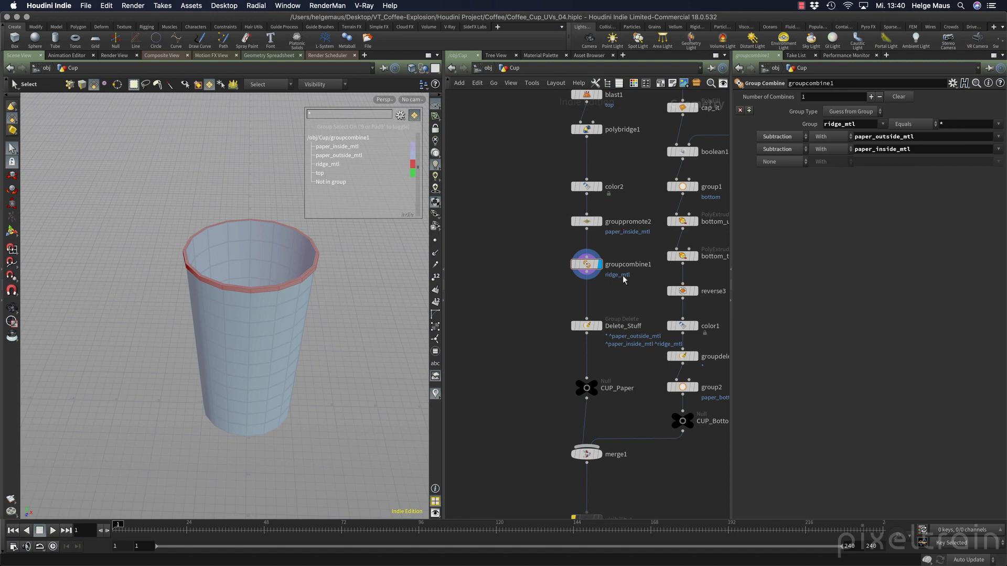
- Review Delete_Stuff's groups and zoom out the network before saving as Coffee_Cup_UVs_04.hiplc
left_click(586, 326)
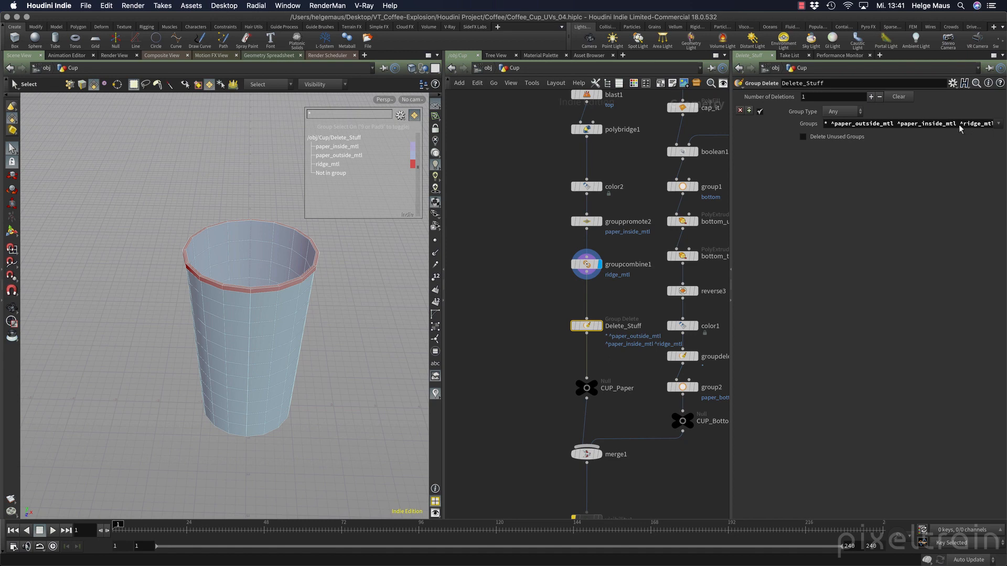
mouse_move(960, 123)
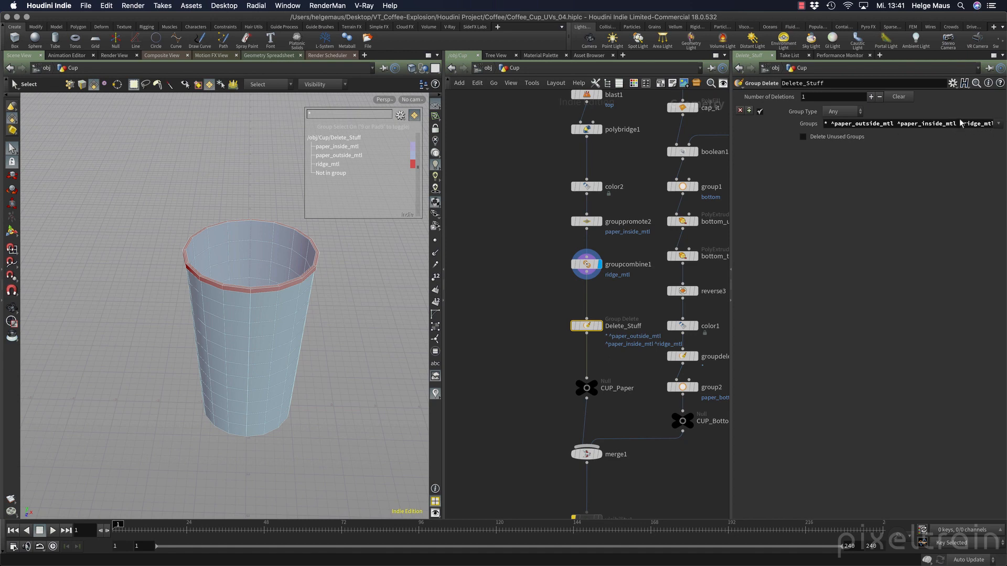
scroll("down", 3)
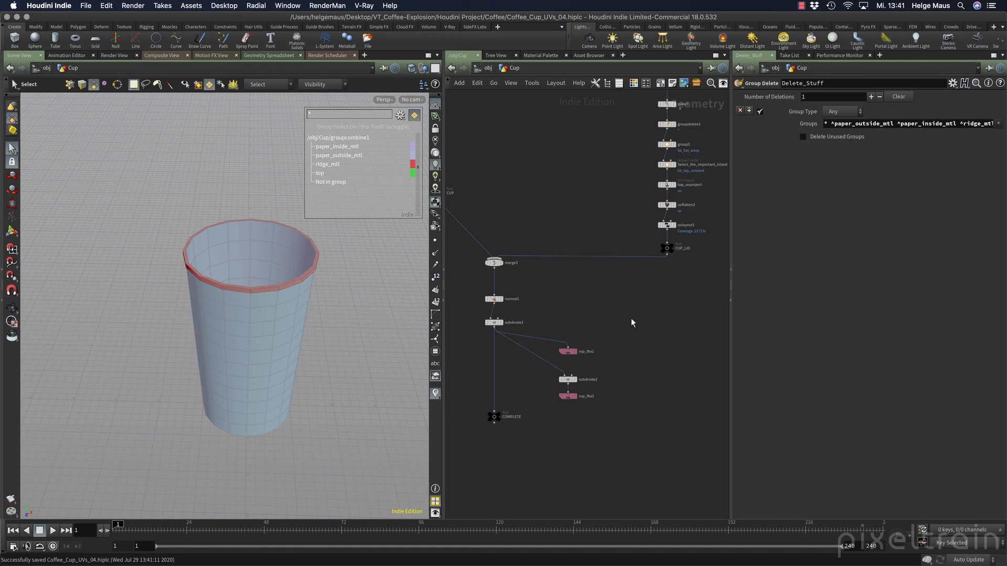
mouse_move(629, 303)
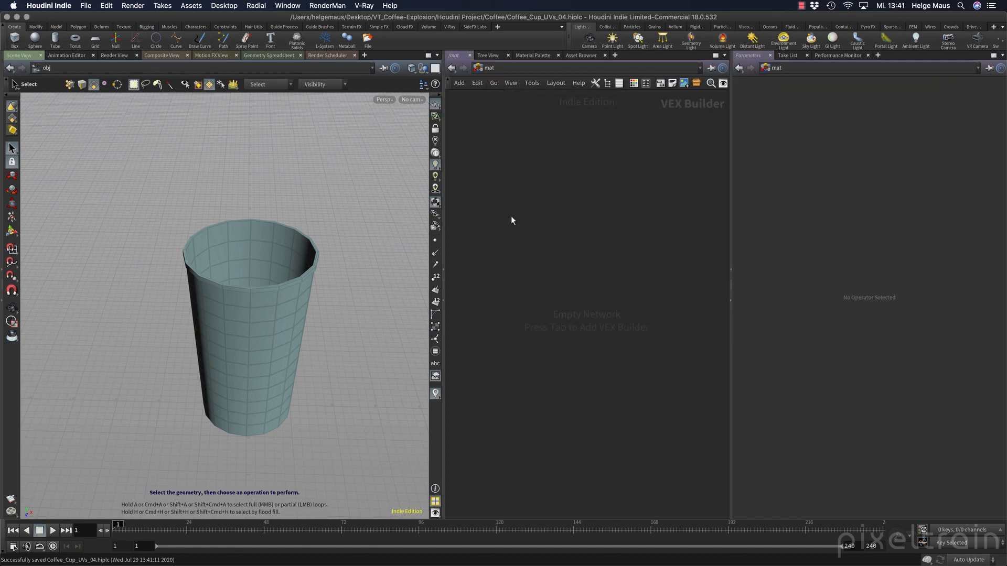
mouse_move(602, 227)
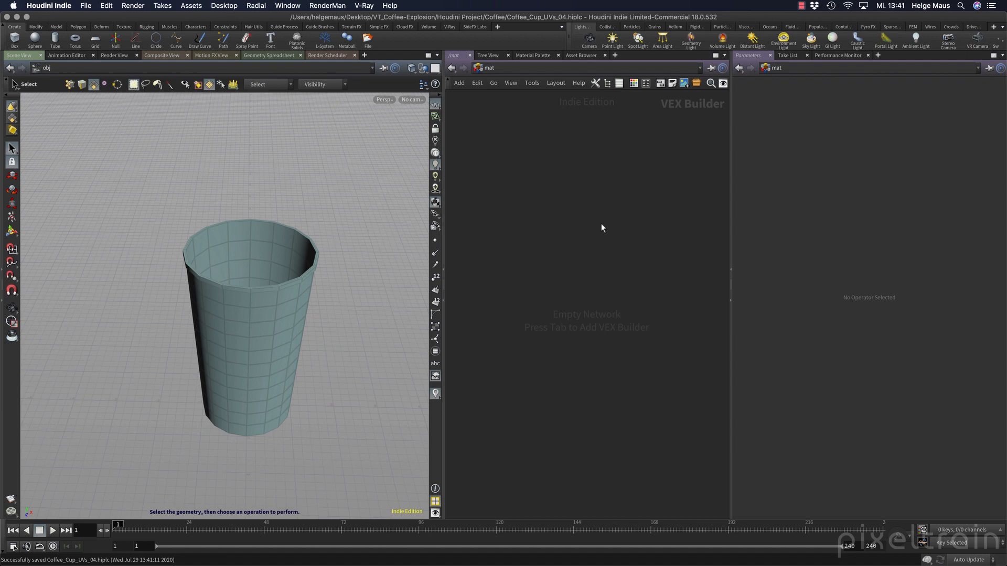
mouse_move(499, 95)
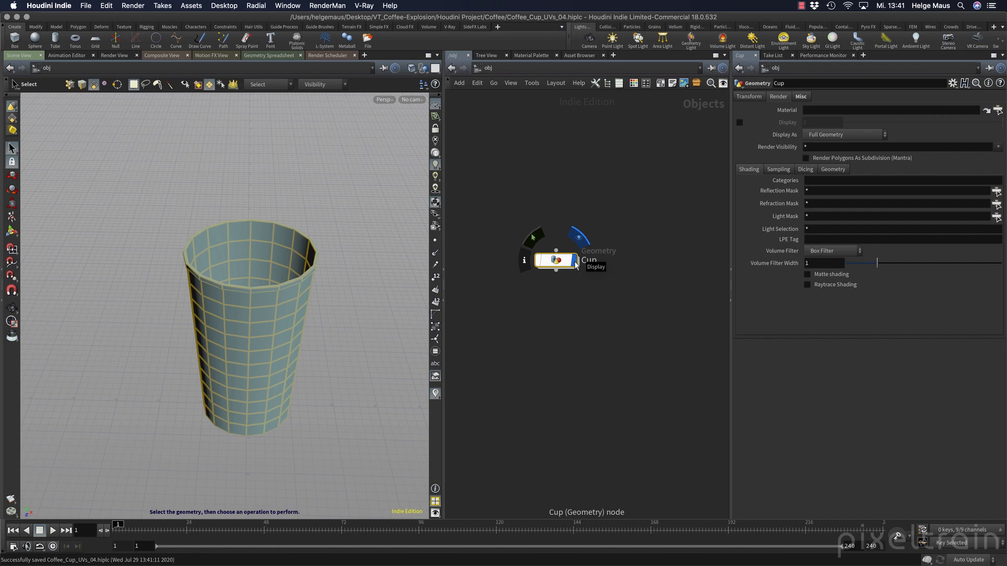
mouse_move(573, 271)
type("materi")
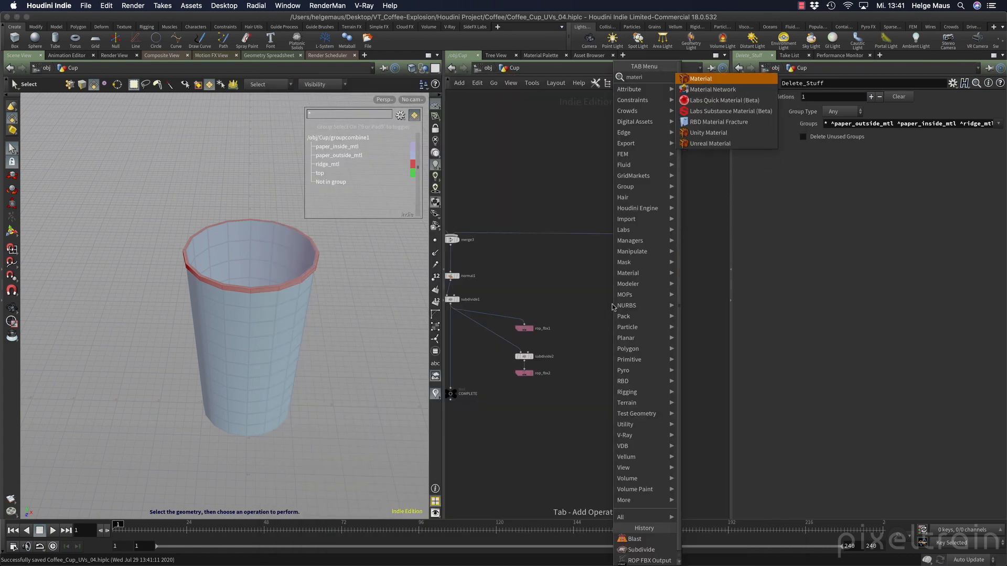
- Add a Material Network node inside Cup and rename it Mantra_Materials
left_click(712, 90)
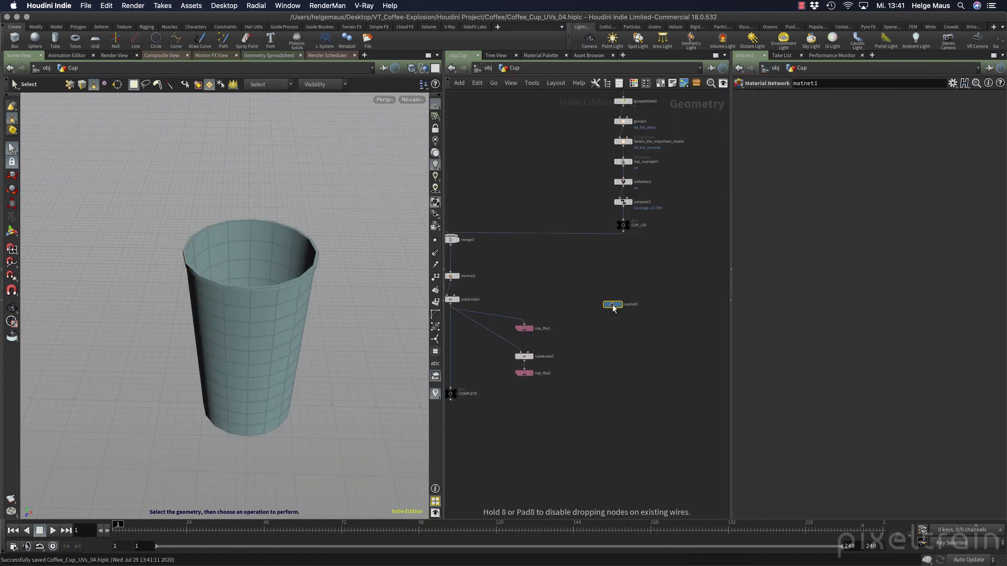
left_click_drag(612, 304, 620, 328)
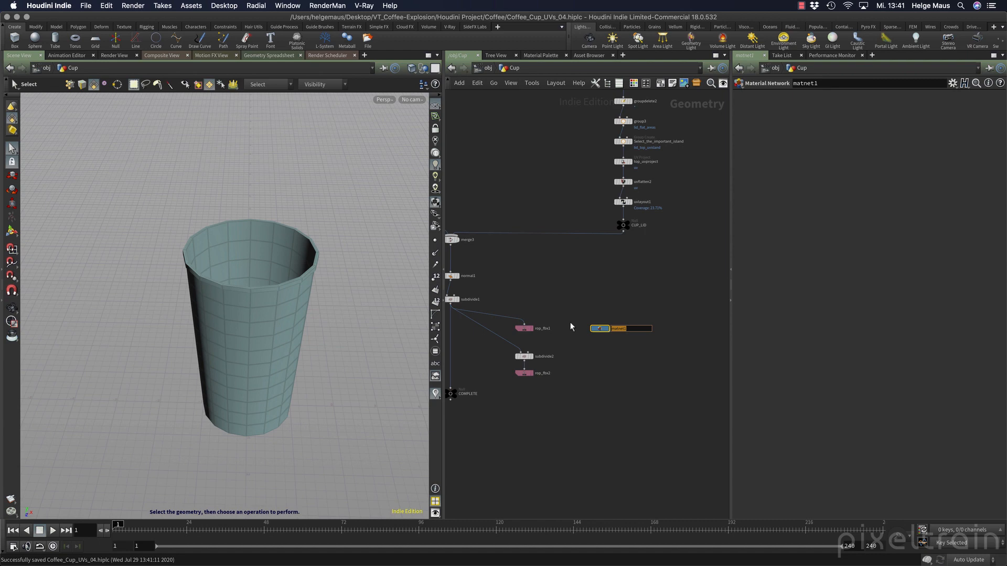
type("Mantra_Materials")
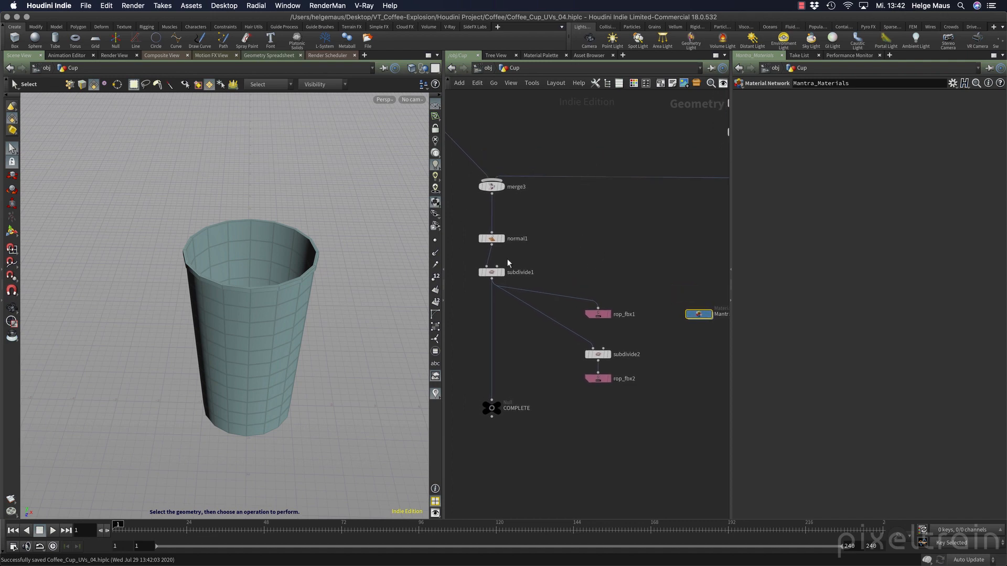
mouse_move(492, 185)
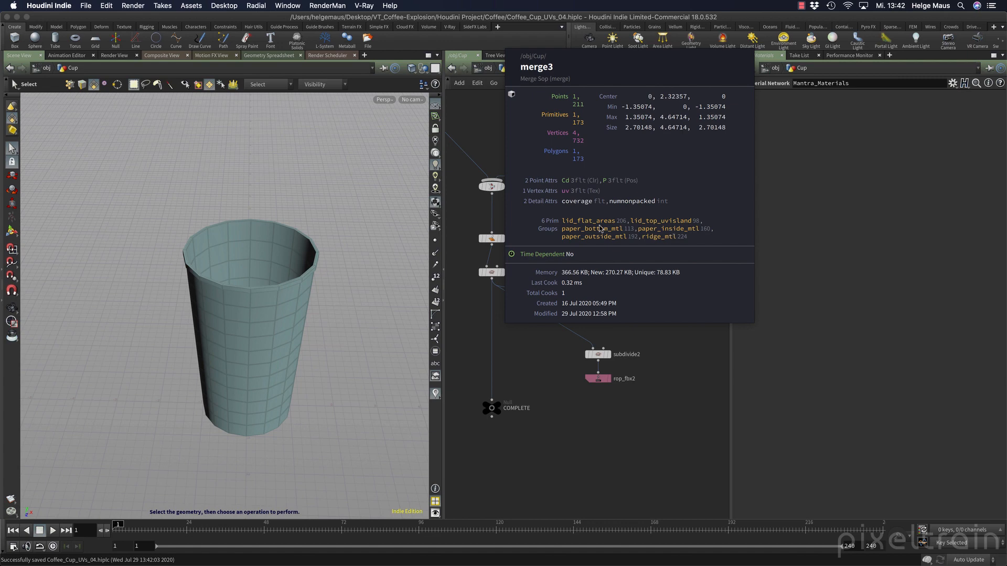
mouse_move(597, 238)
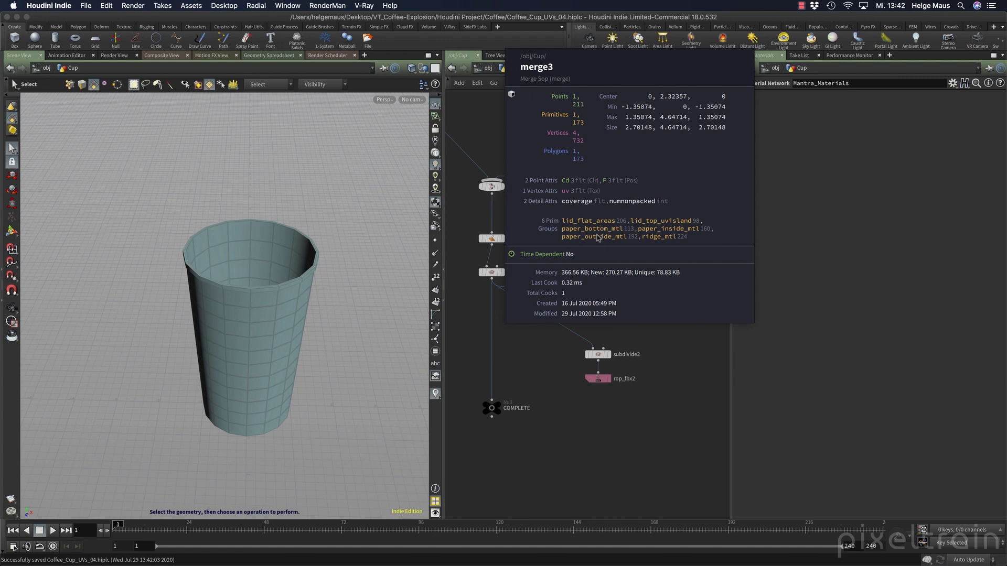
mouse_move(666, 218)
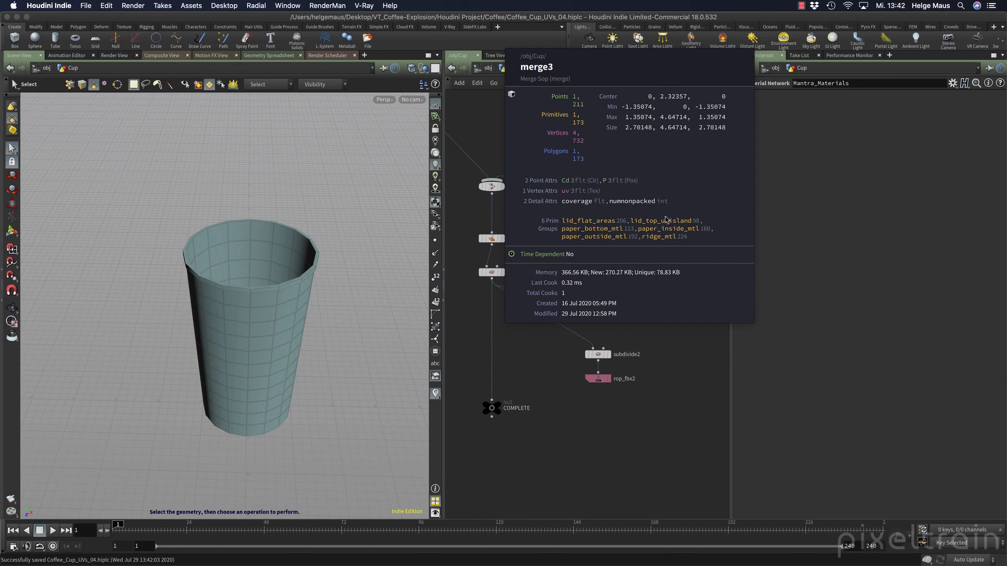
mouse_move(661, 221)
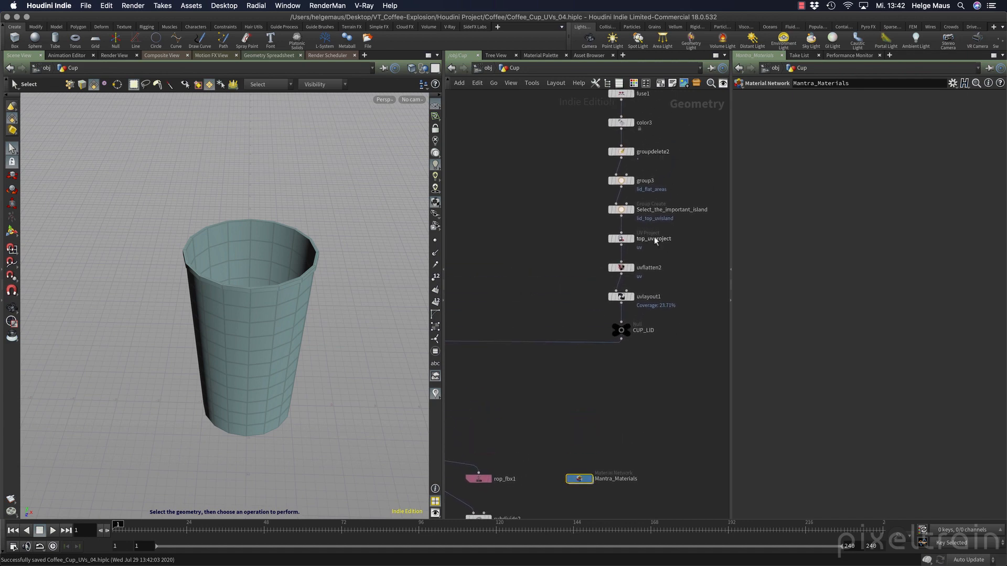
mouse_move(655, 283)
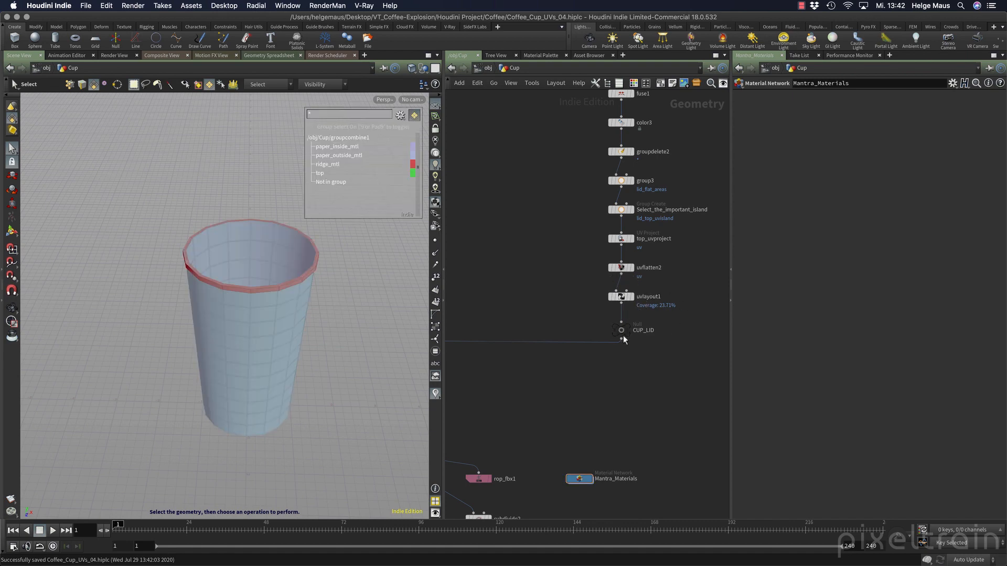
- Insert a Group Create node above CUP_LID with group name lid_mtl
key("tab")
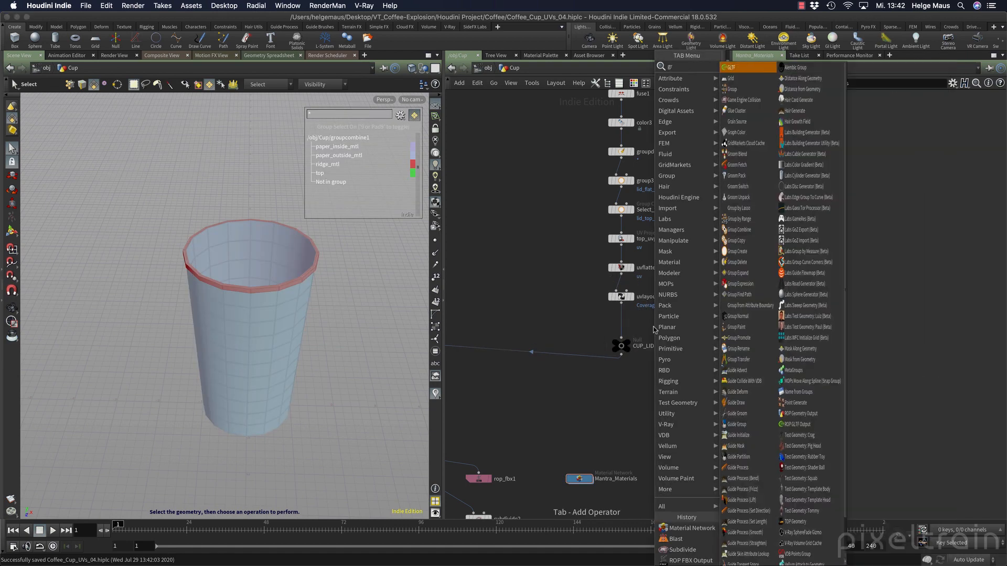
left_click(737, 251)
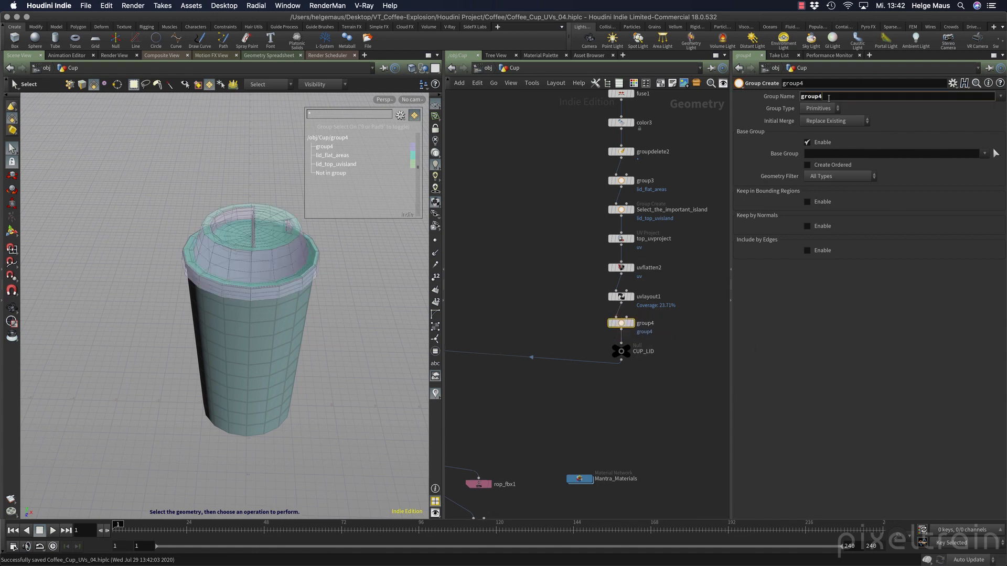
type("lid_mtl")
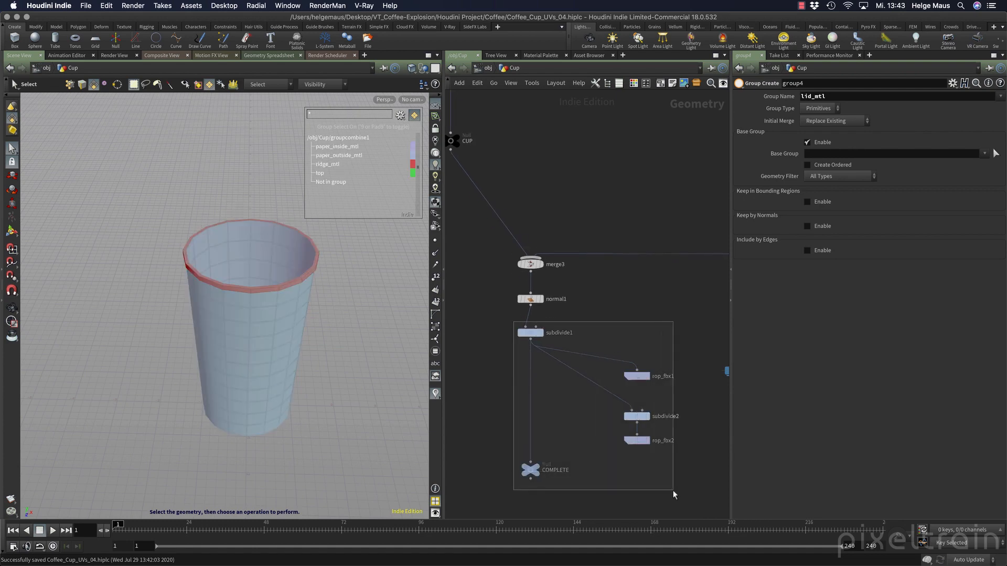
- Select a node in the cup chain and begin adding a Material node
left_click(635, 376)
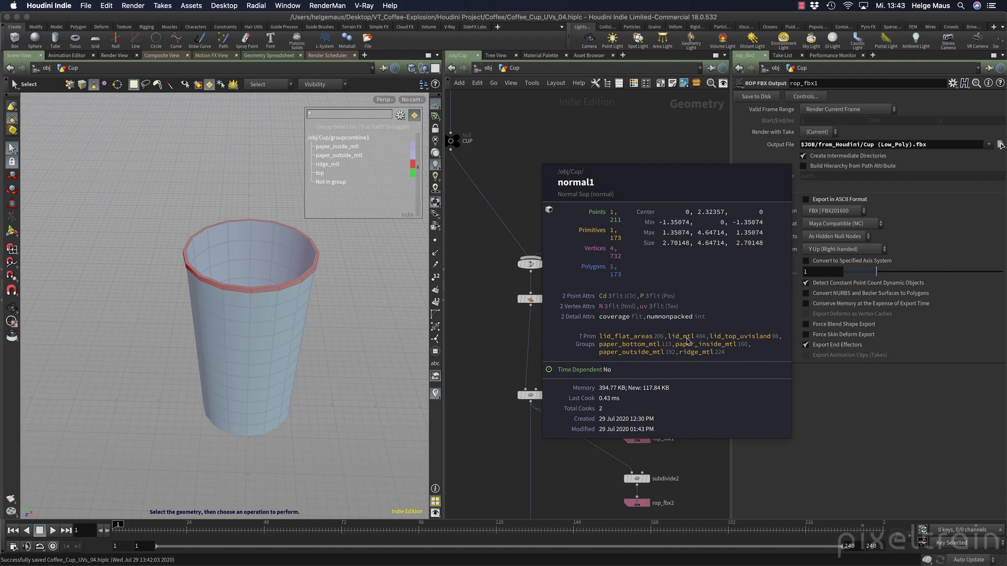
key("tab")
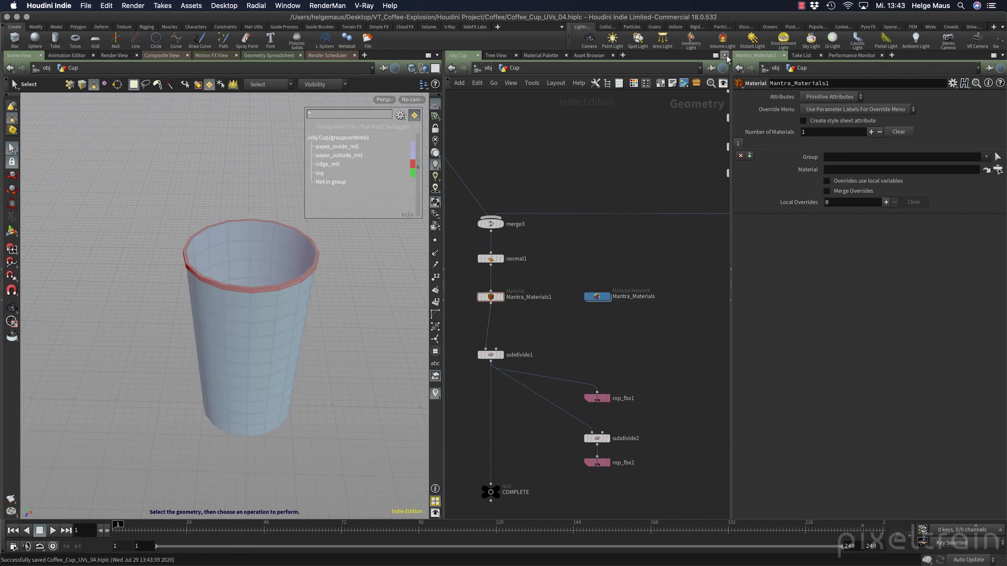
- Split the network pane into top and bottom halves
left_click(726, 55)
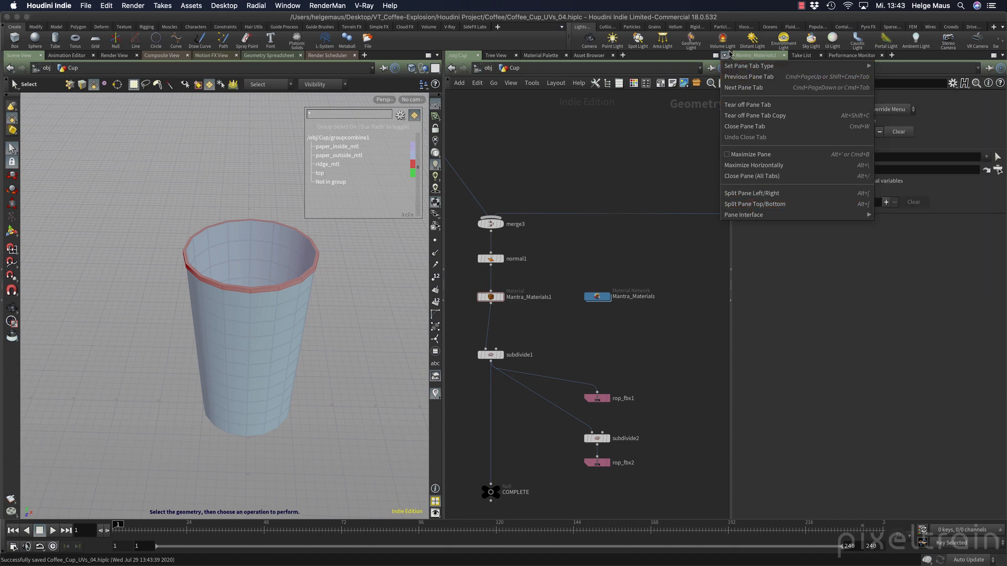
left_click(755, 203)
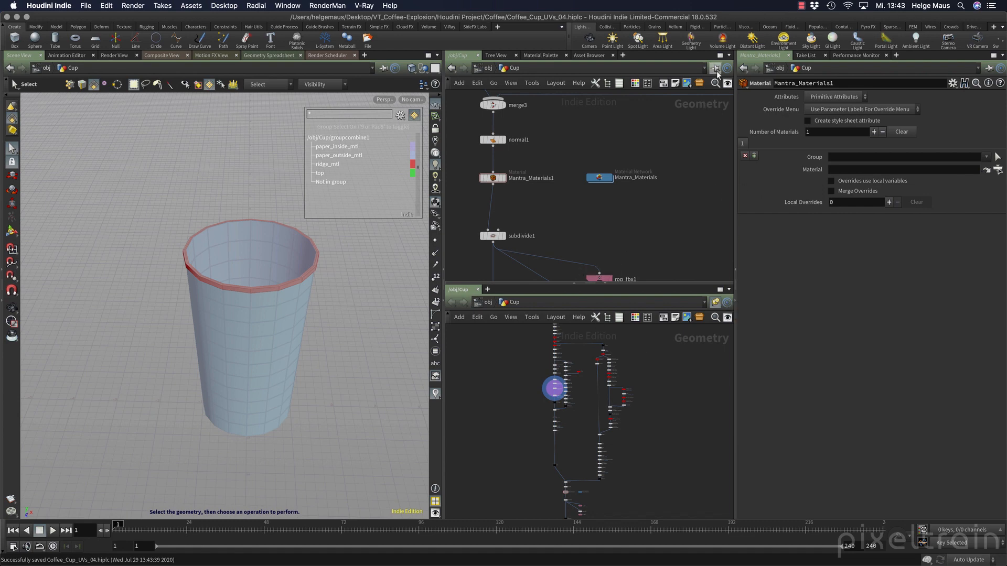
mouse_move(701, 106)
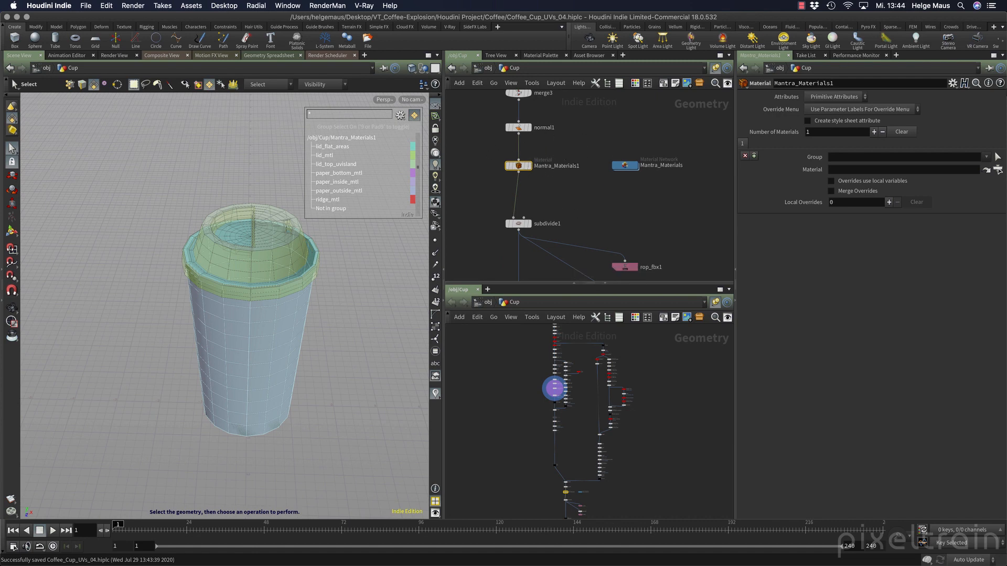
mouse_move(651, 446)
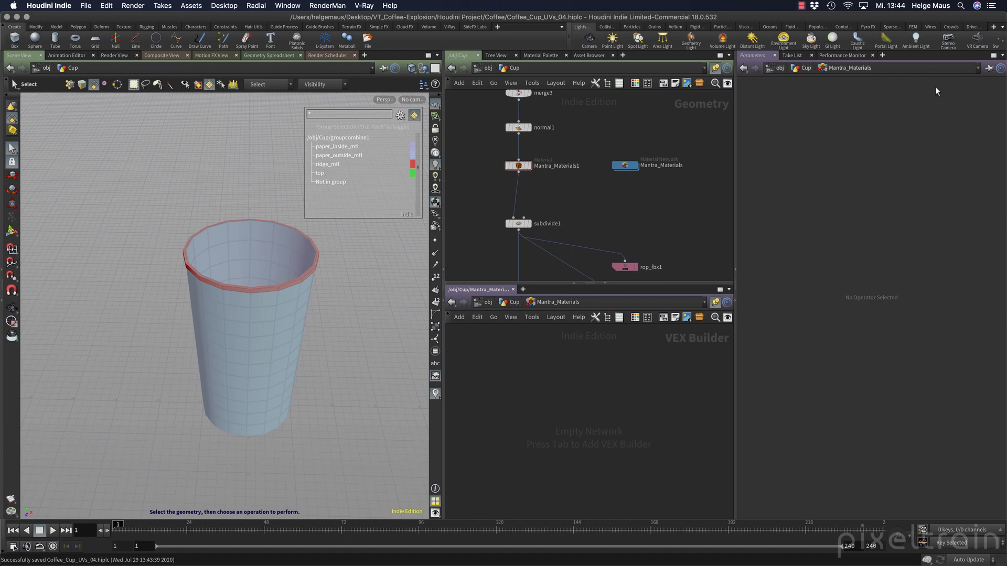
mouse_move(975, 108)
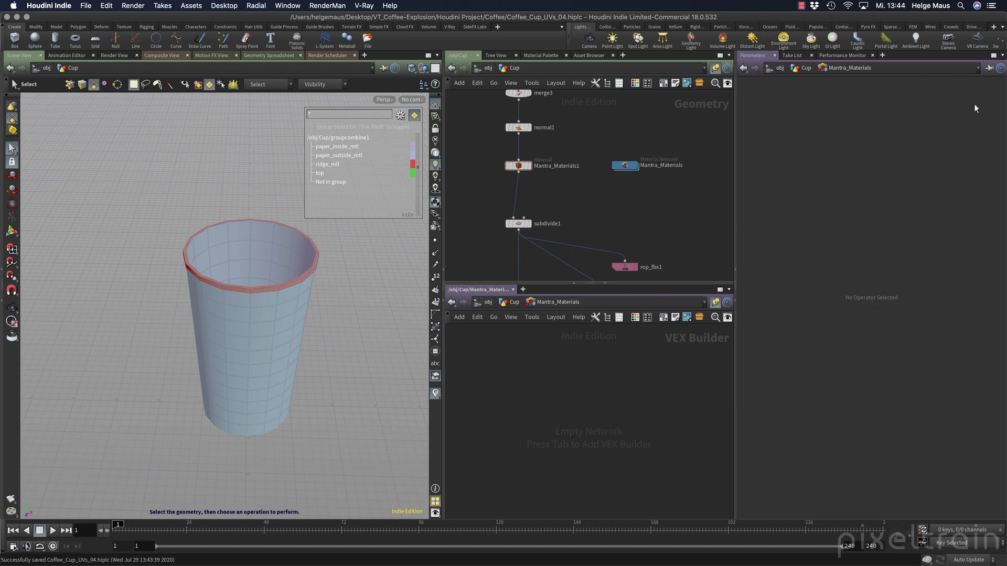
- Name the first principled shader Cup_Lid and rename its copies Cup_Paper_Outside, Inside, Bottom and Ridge
left_click(994, 68)
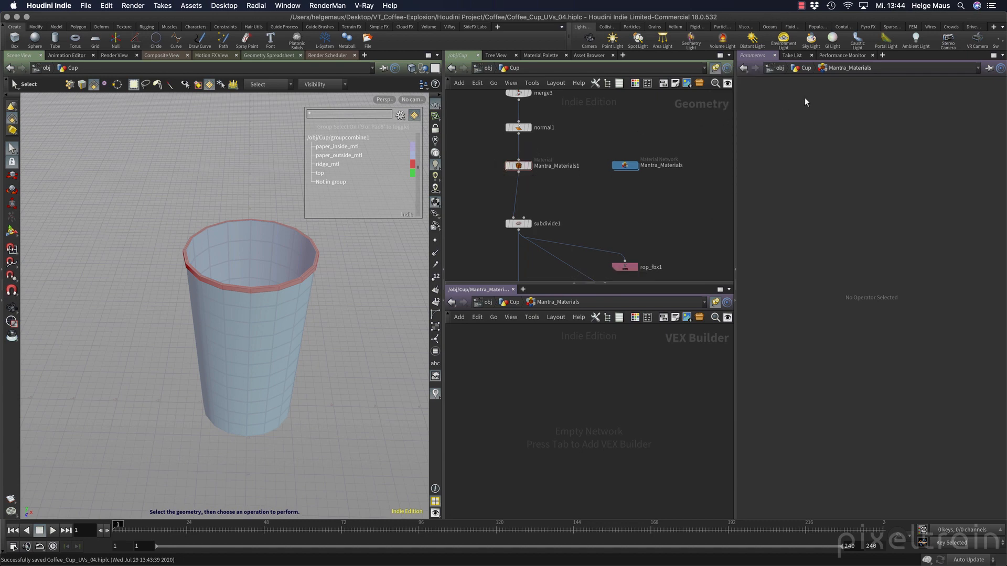
mouse_move(909, 158)
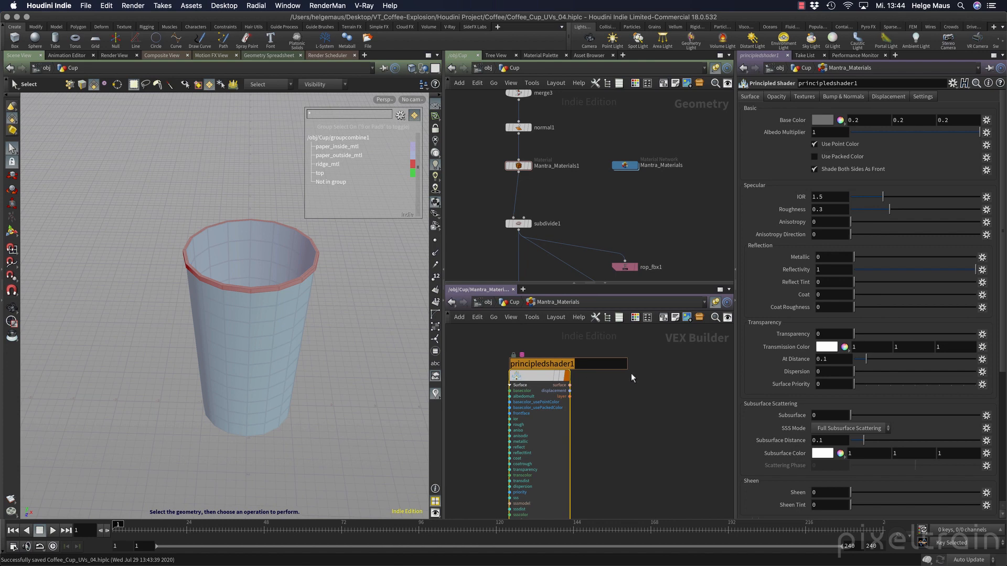
type("Cup_Lid")
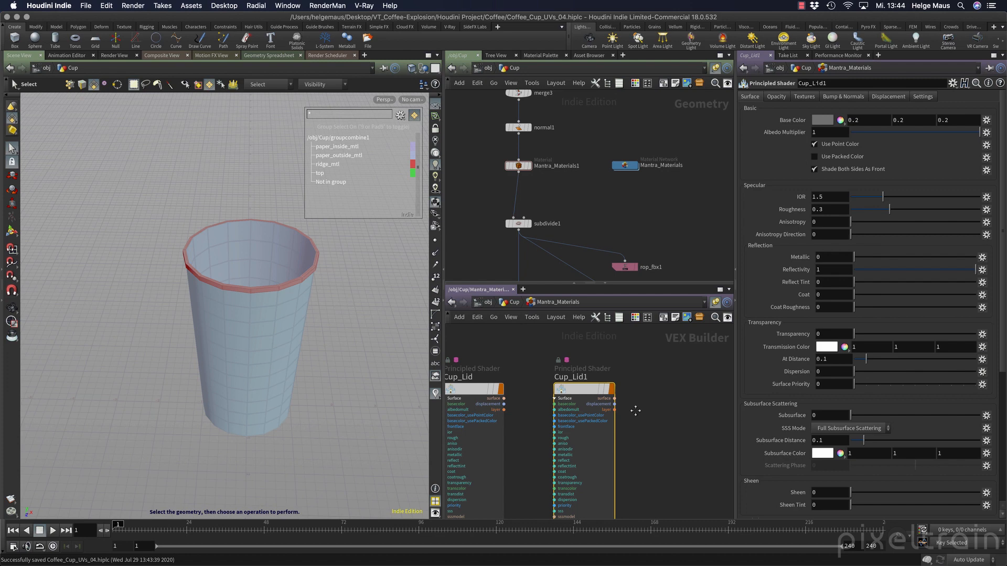
double_click(581, 377)
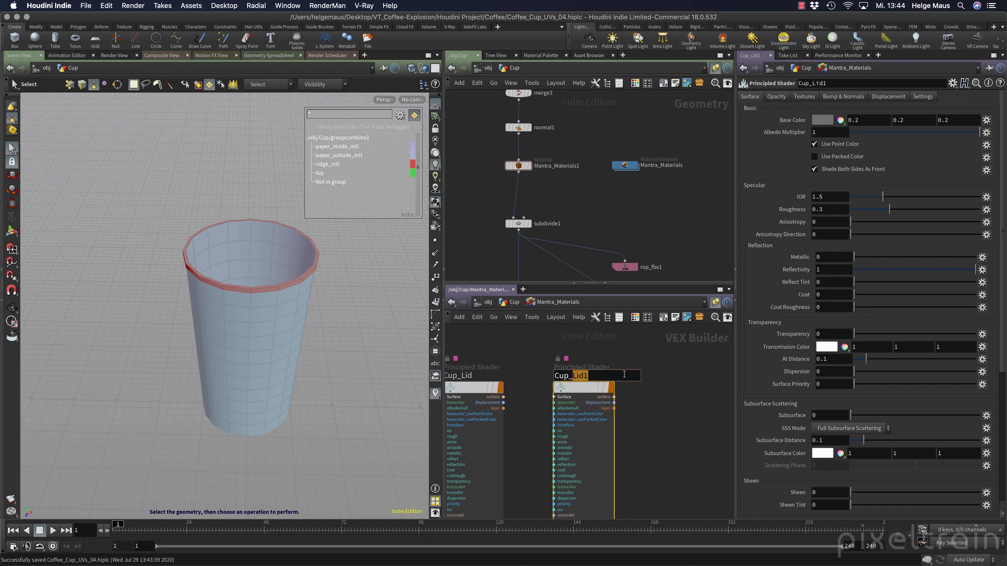
type("Cup_Paper_Outside")
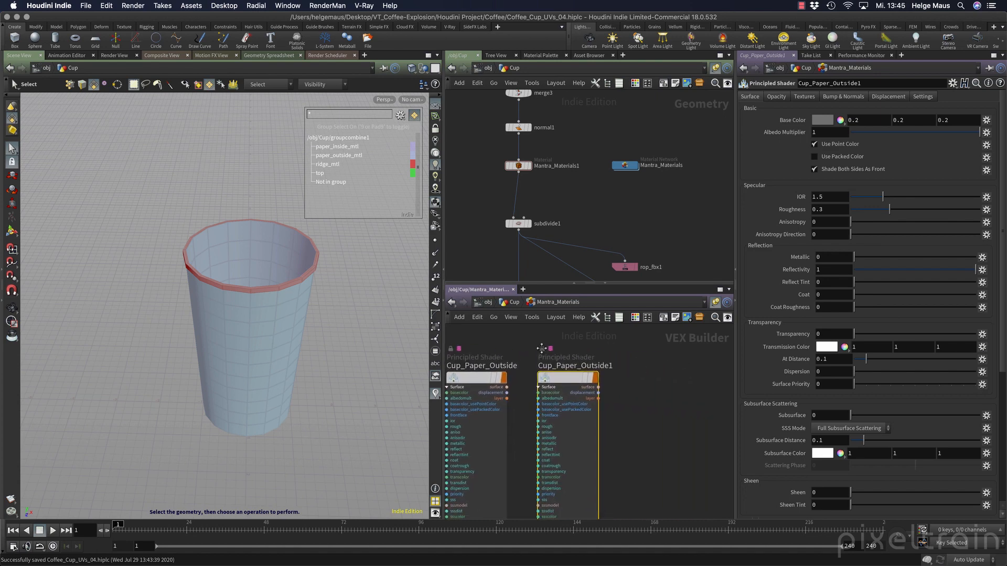
double_click(575, 365)
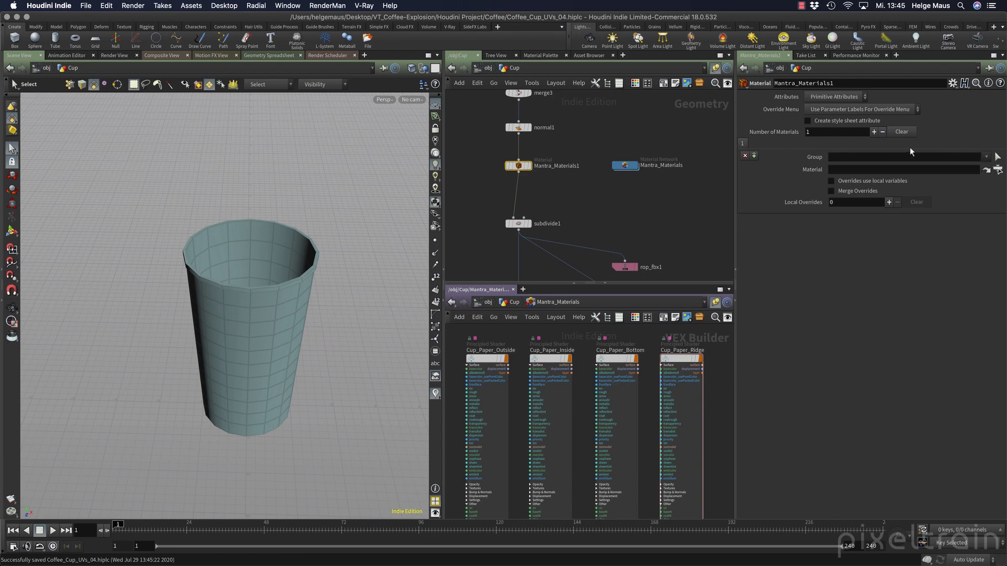
- Set the first material entry's group to lid_mtl
left_click(995, 157)
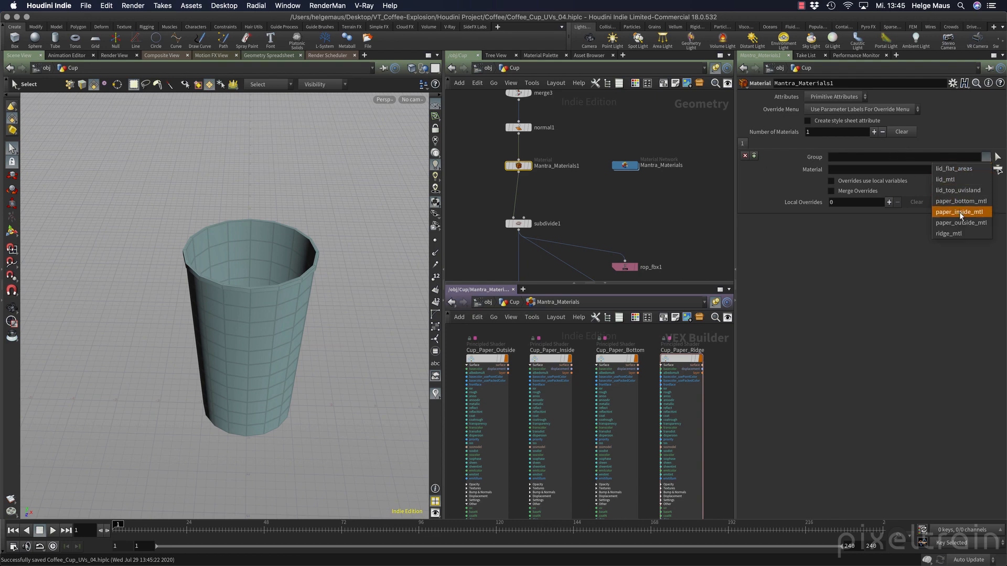
left_click(945, 178)
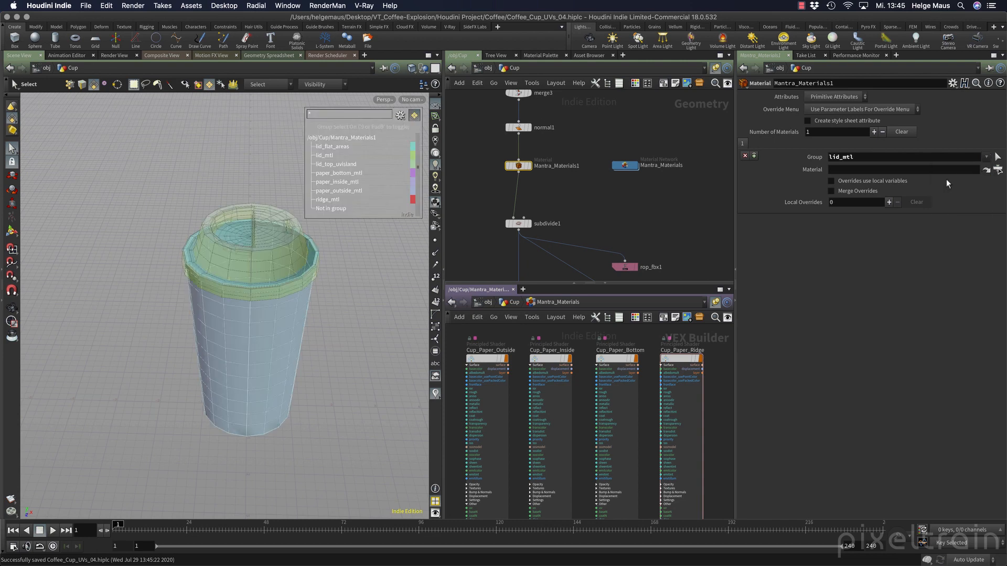
mouse_move(698, 403)
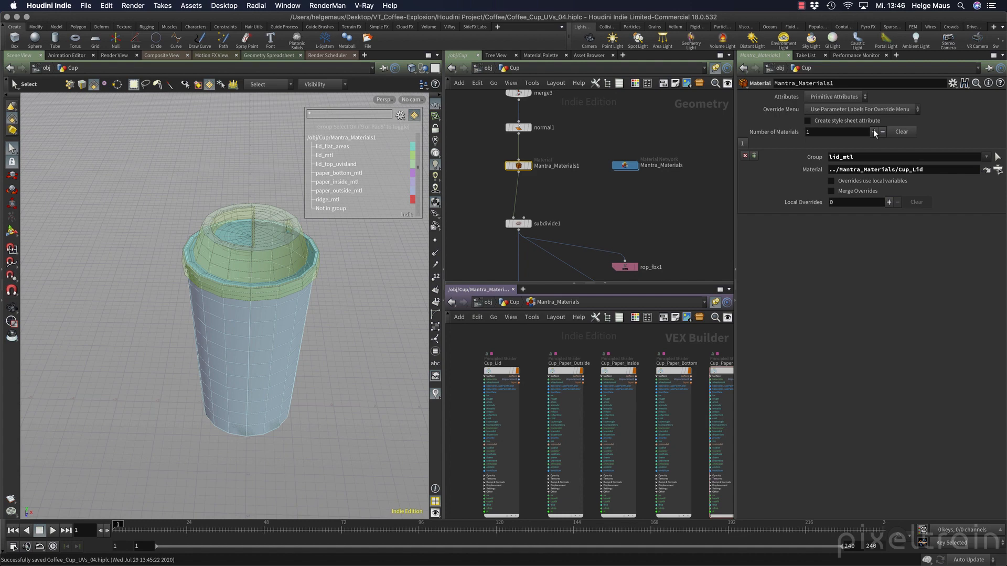
- Add second and third material slots, assigning the third to paper_outside_mtl
left_click(873, 132)
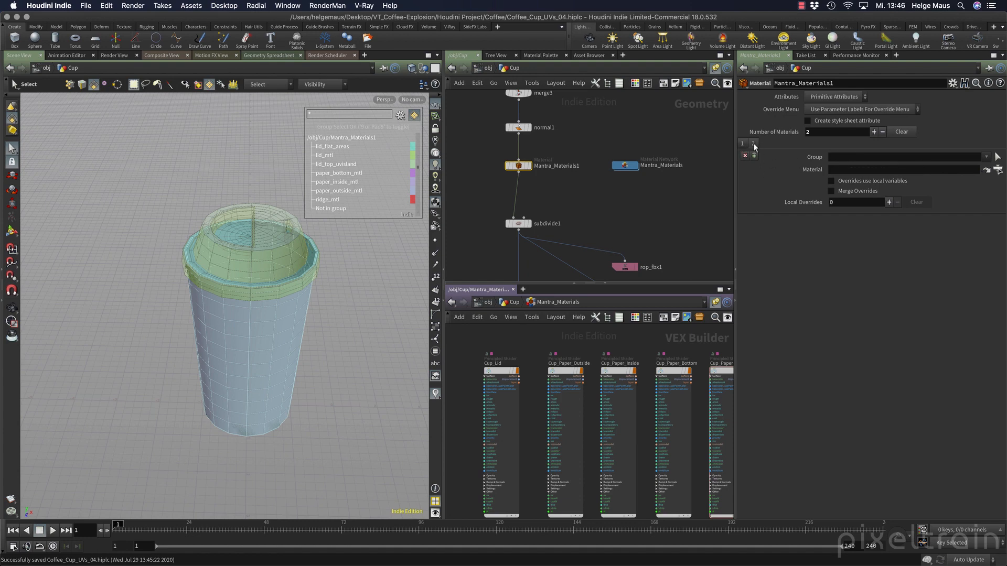
left_click(986, 157)
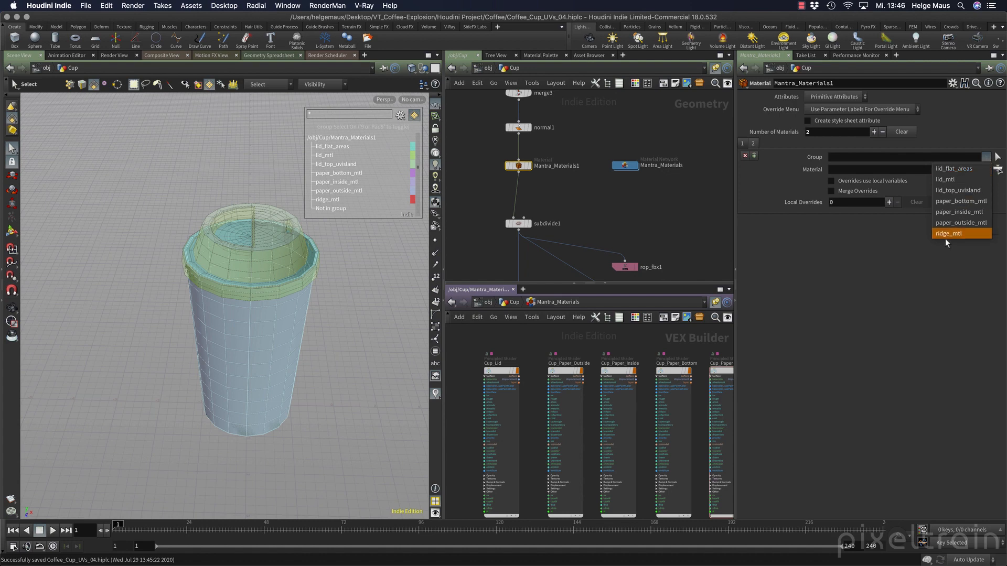
left_click(961, 201)
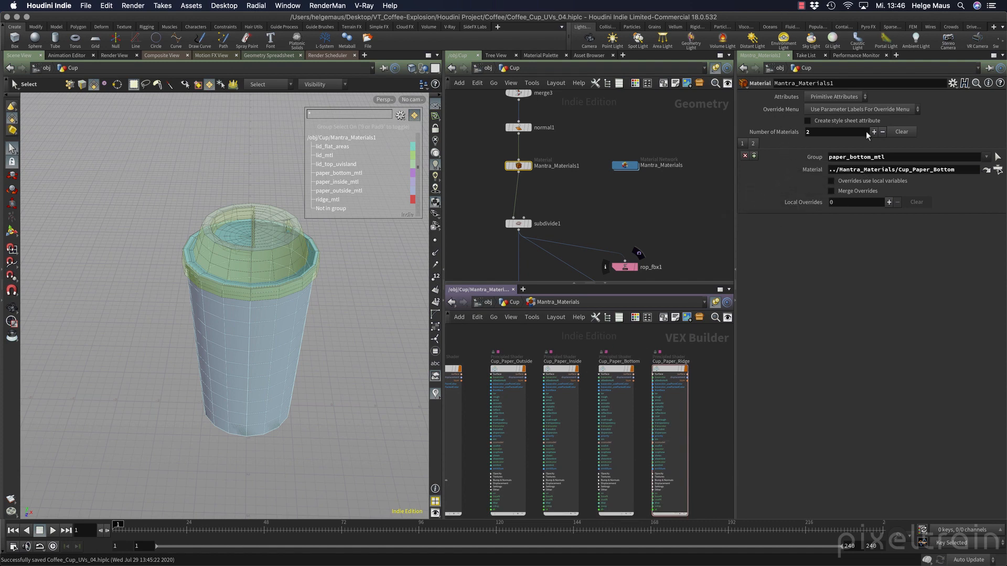
left_click(874, 132)
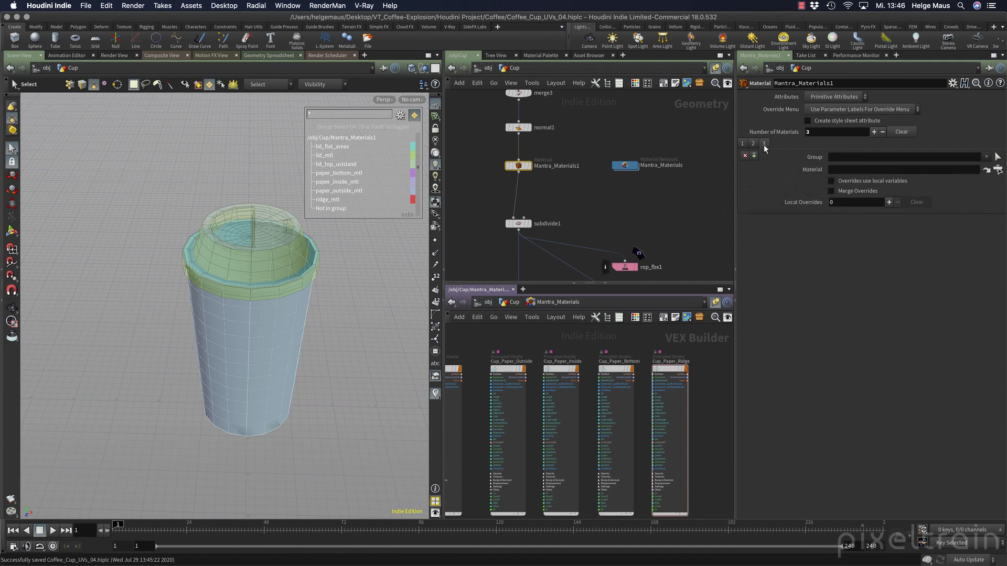
left_click(987, 169)
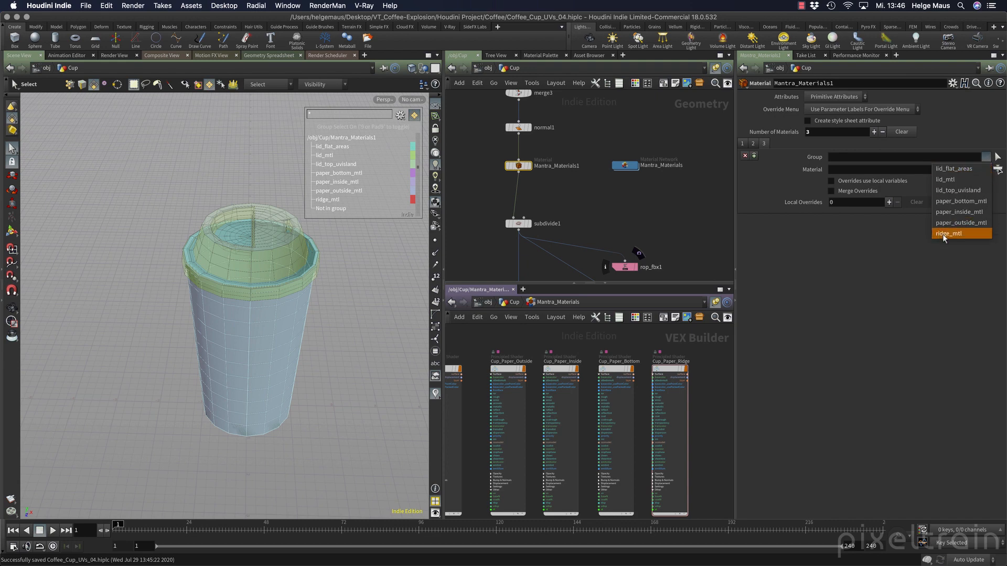
left_click(961, 222)
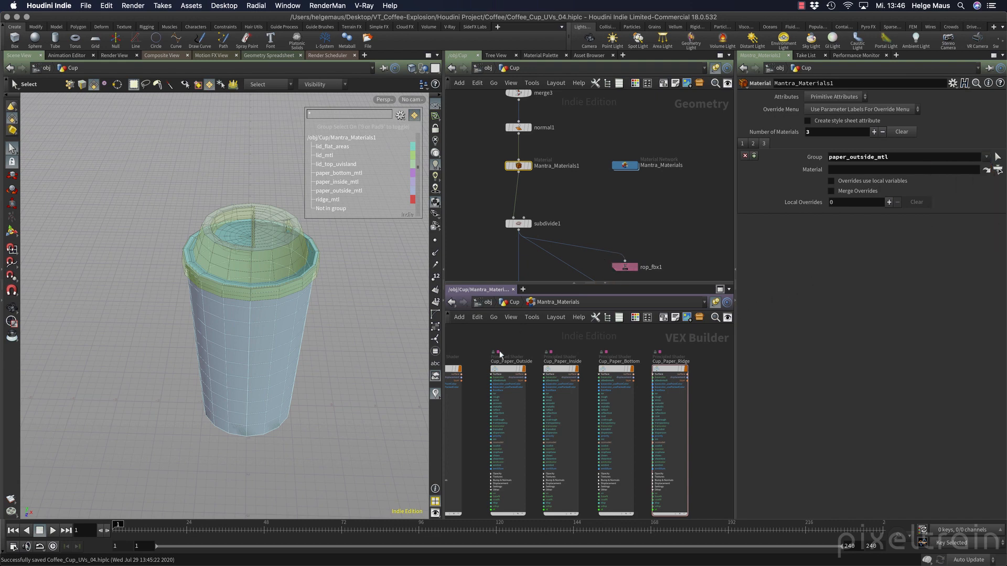
- Add more slots, assigning paper_inside_mtl and ridge_mtl to the later entries
left_click(997, 169)
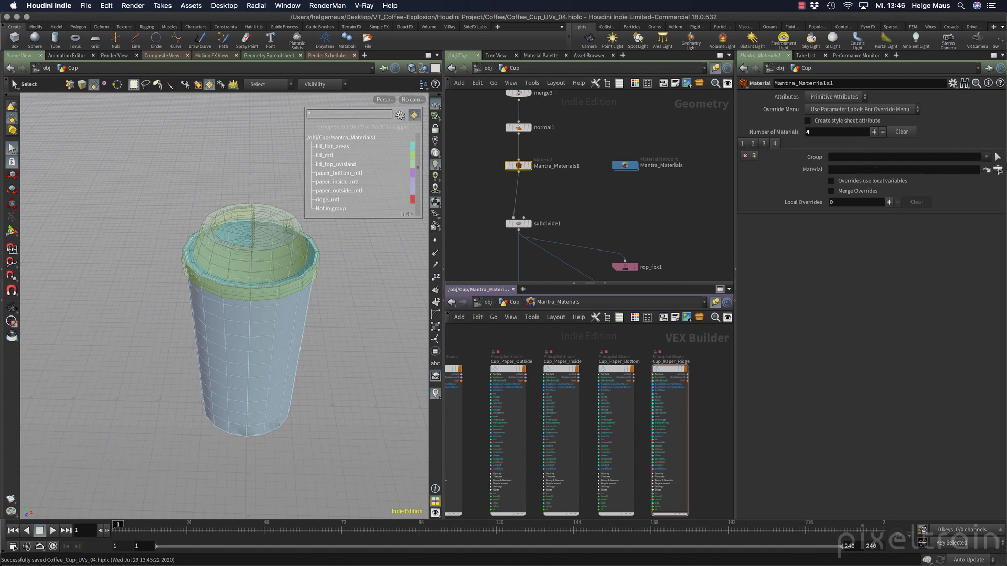
left_click(985, 157)
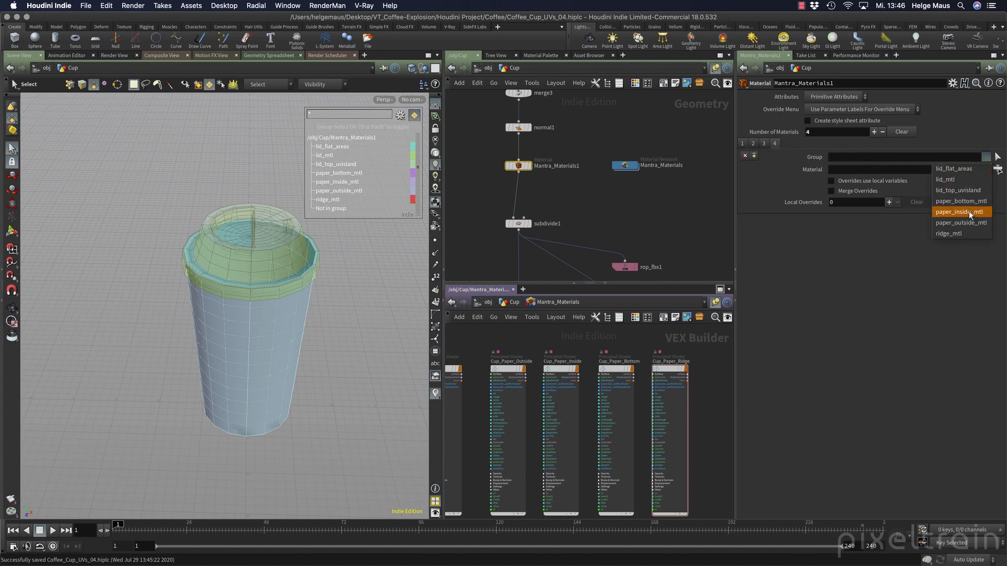
left_click(959, 211)
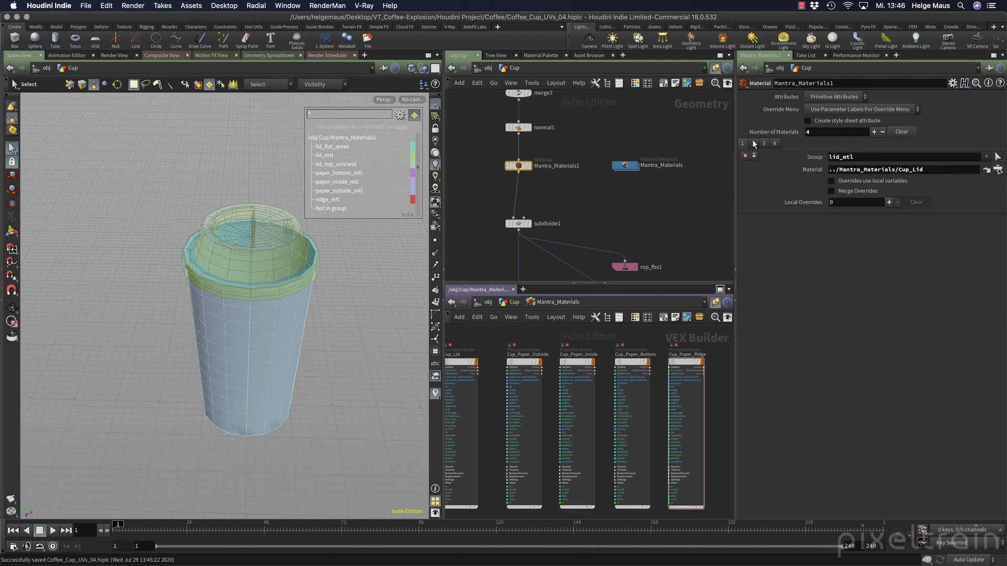
left_click(753, 143)
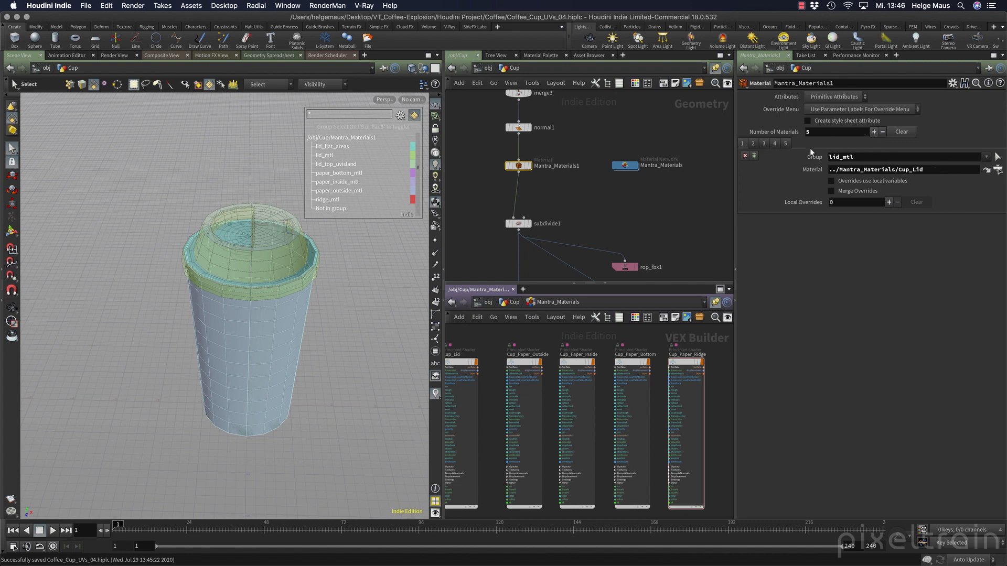
left_click(988, 157)
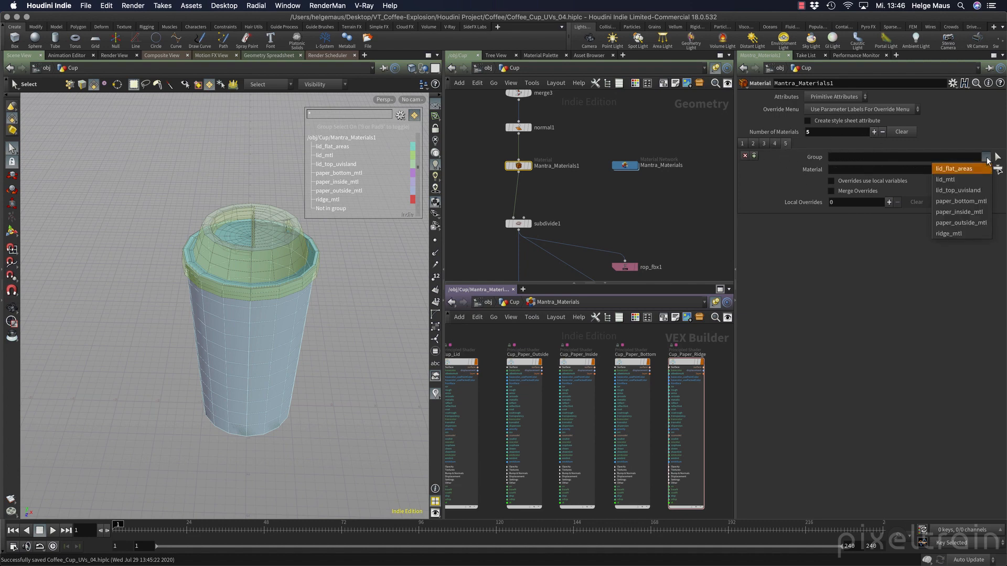
left_click(949, 233)
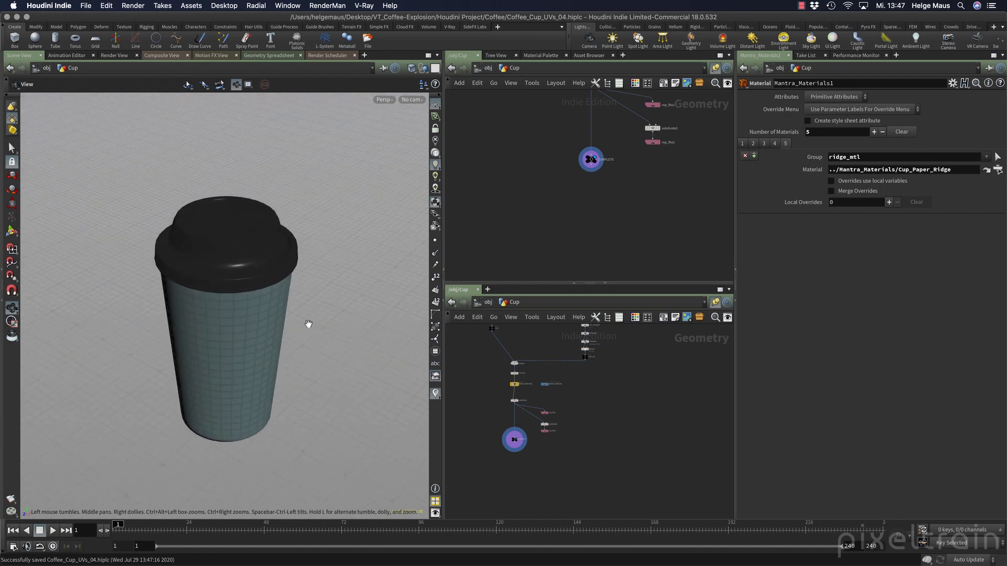
- Tumble the viewport to frame the cup
left_click_drag(309, 325, 361, 314)
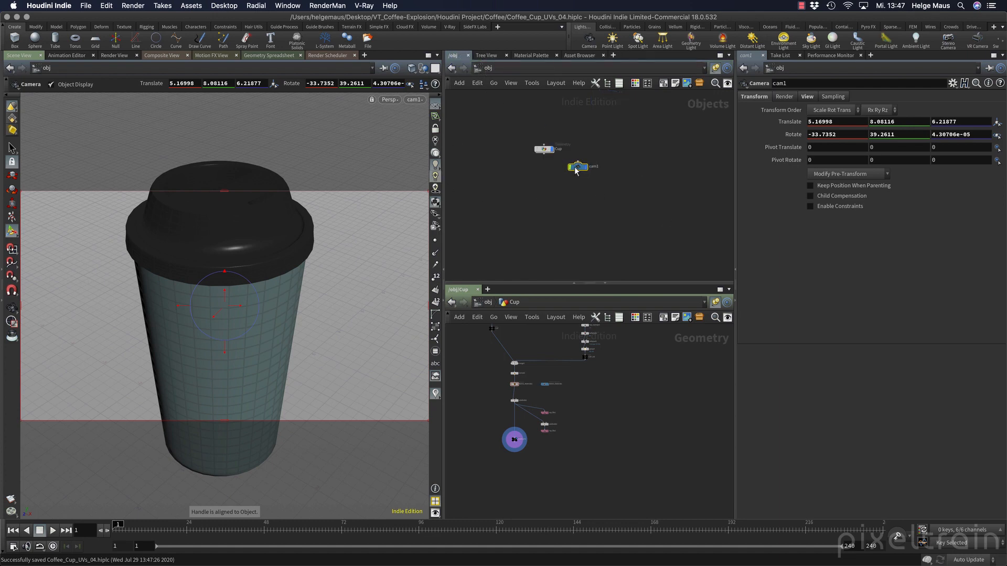
- Set cam1's resolution to 1920×1080 and pull the camera back to frame the cup
left_click(806, 96)
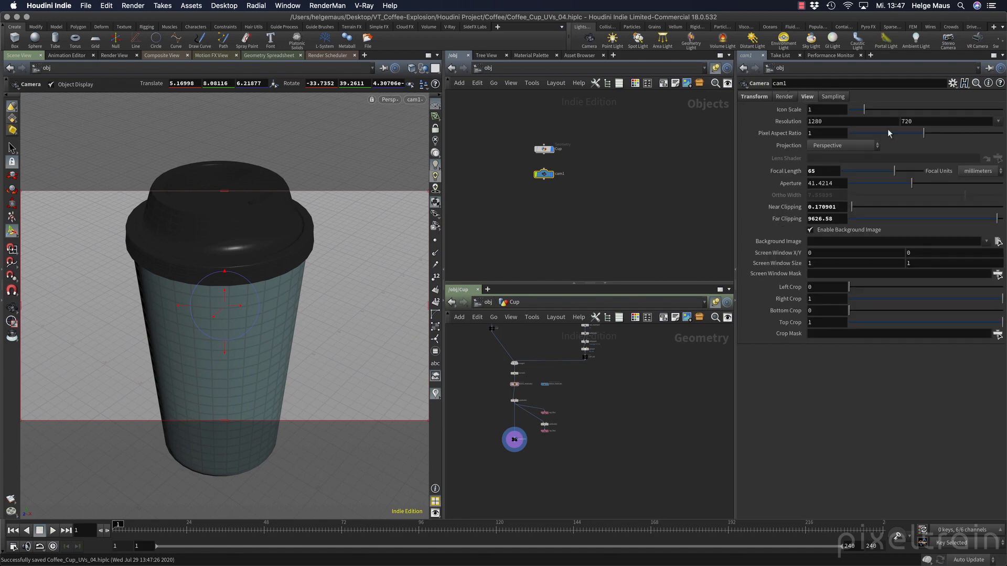
mouse_move(936, 117)
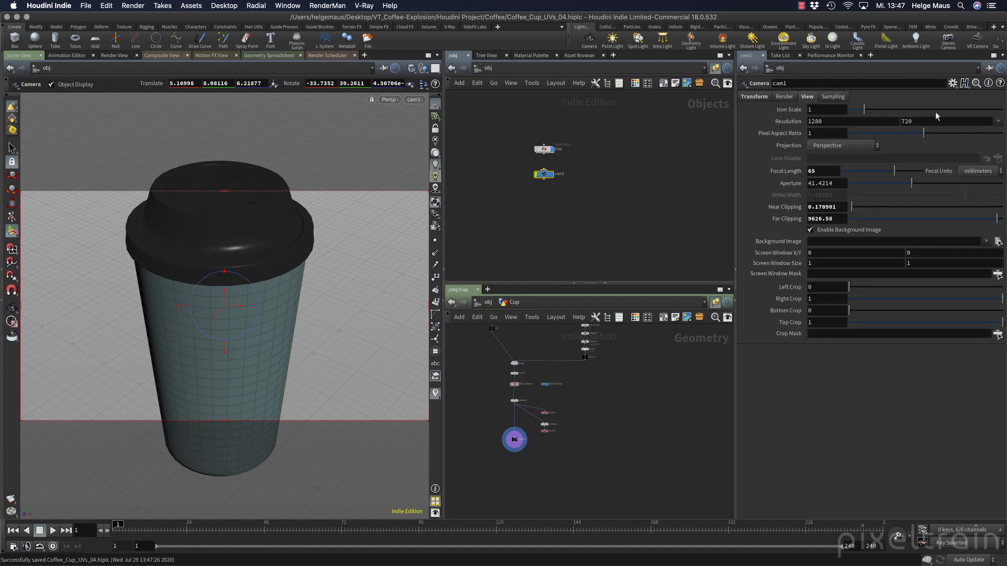
left_click(838, 121)
type("1920")
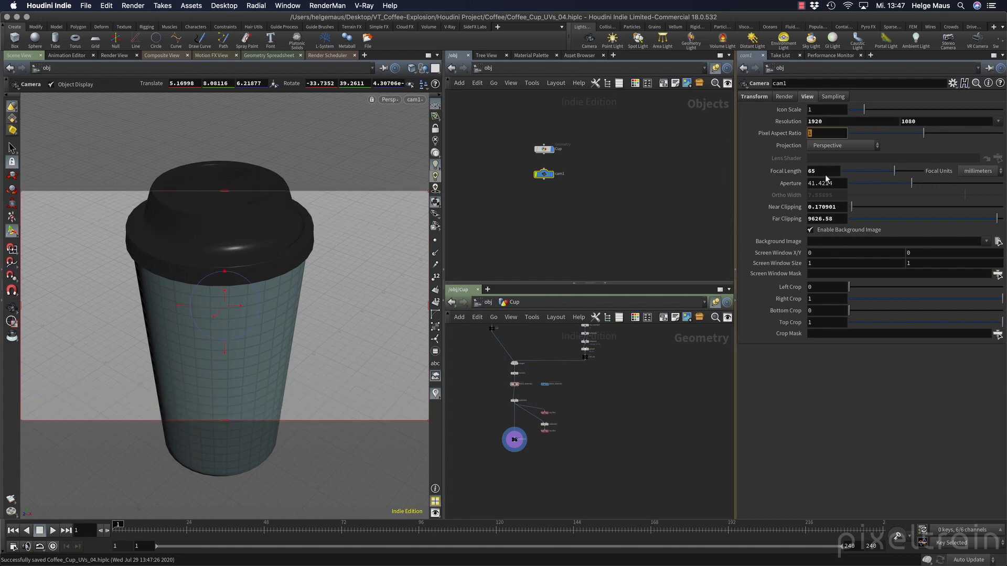
left_click(825, 171)
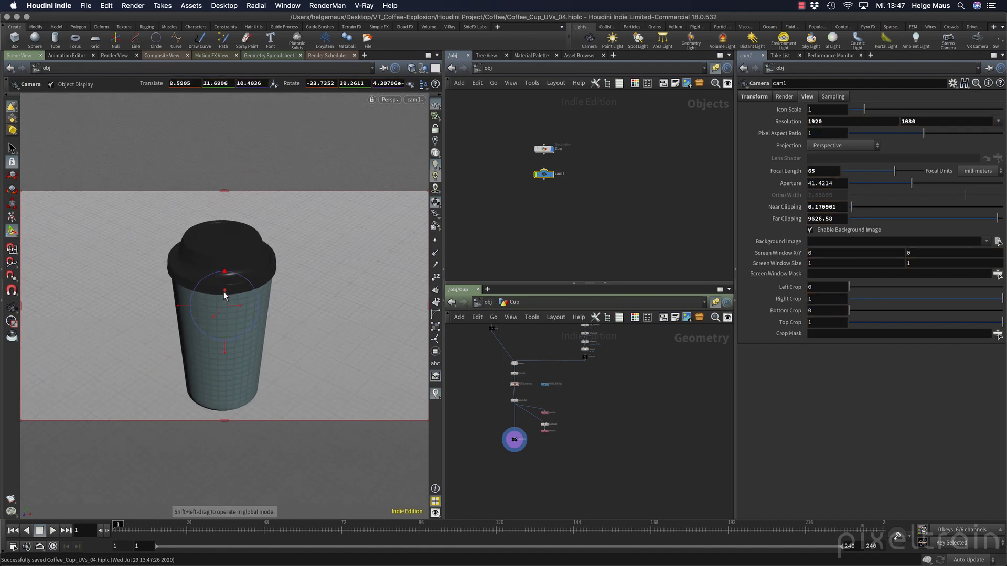
left_click_drag(224, 295, 231, 307)
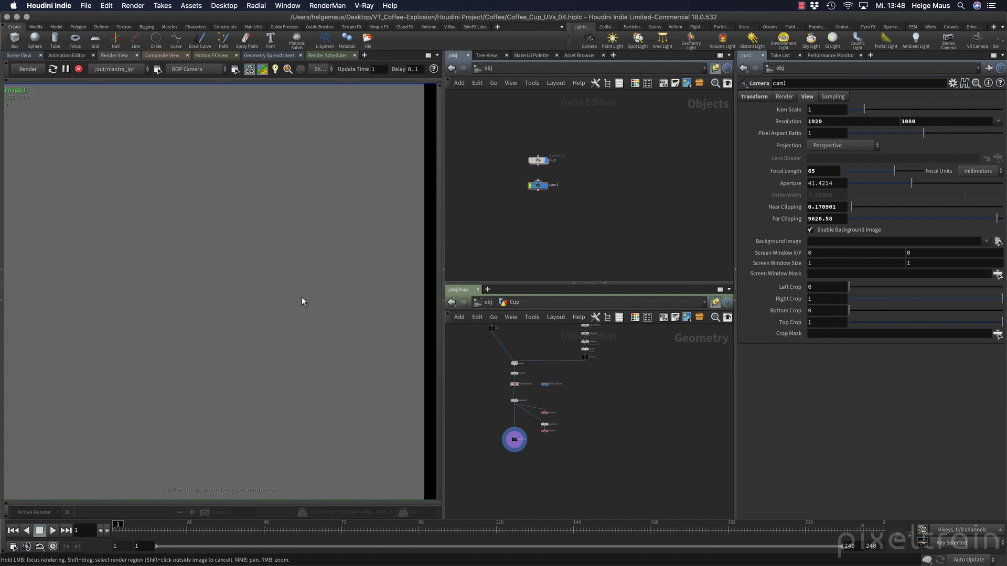
- Start a Mantra interactive test render of the cup
left_click(26, 69)
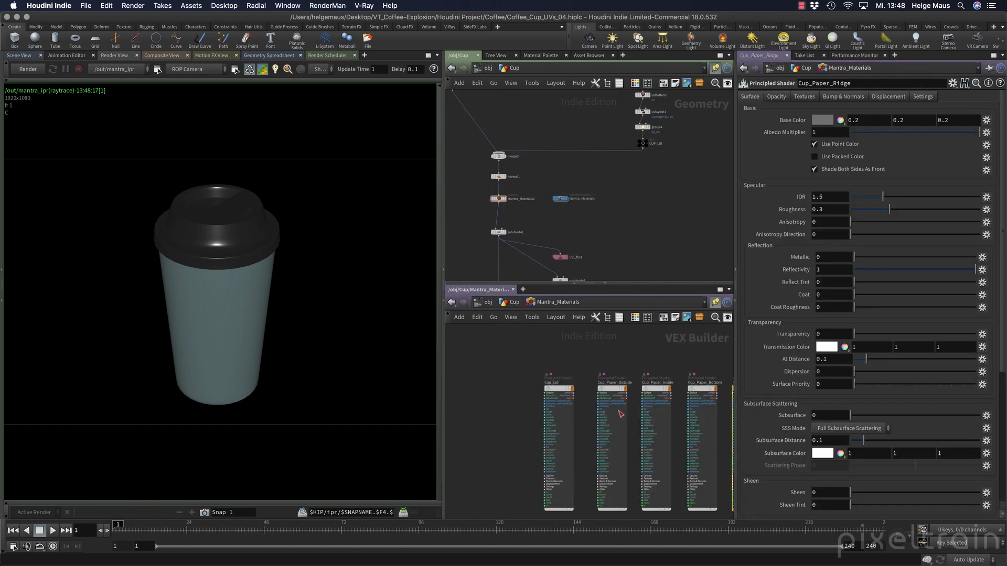
- Turn off Use Point Color on the Cup_Lid and Cup_Paper_Ridge shaders, then re-render the test
left_click(520, 372)
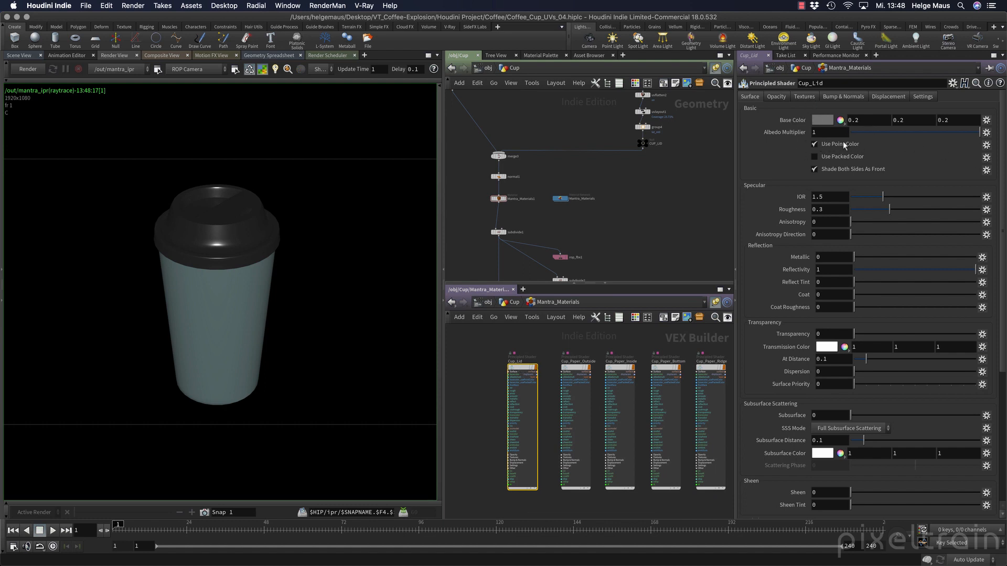
mouse_move(613, 352)
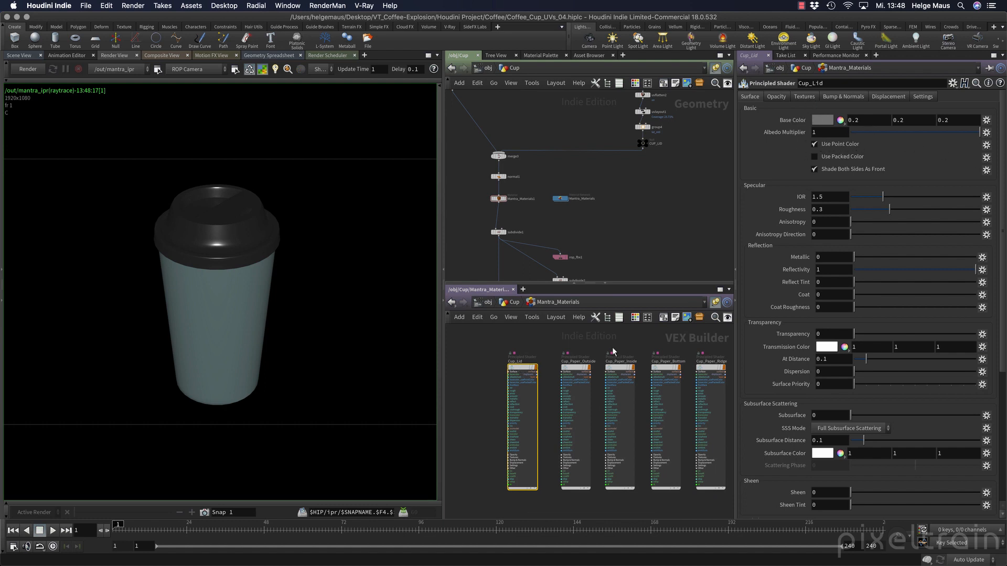
mouse_move(573, 371)
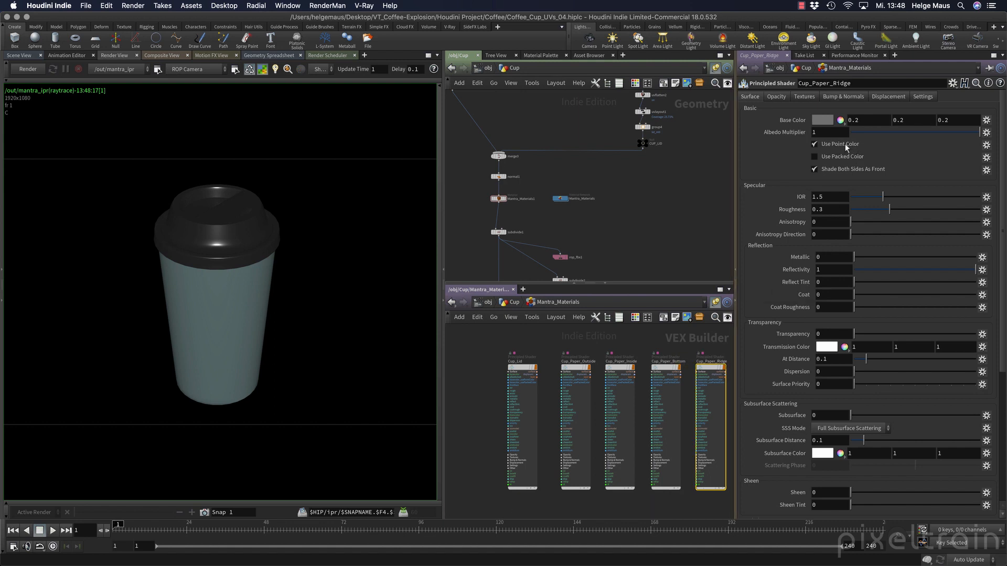
left_click(814, 144)
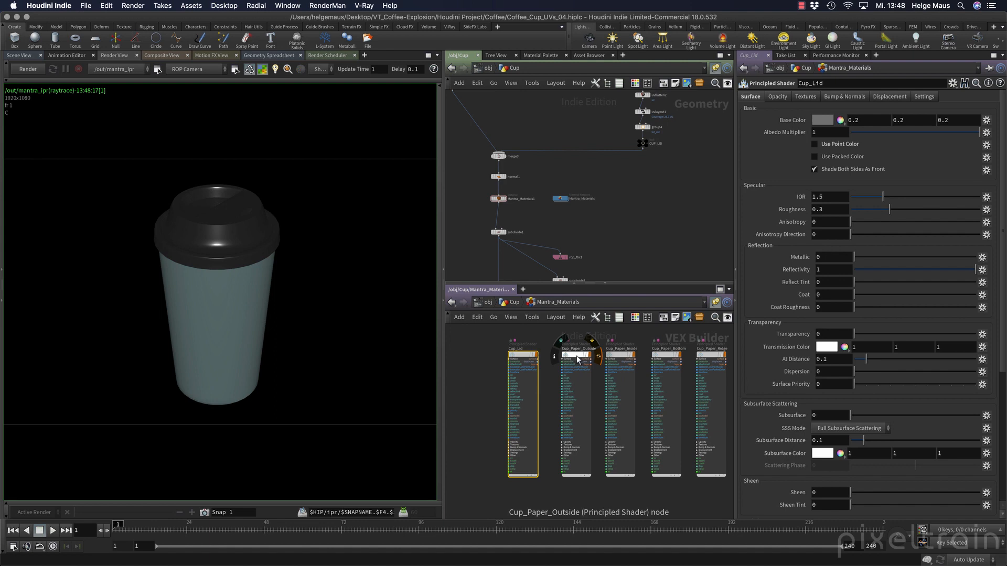
left_click(710, 411)
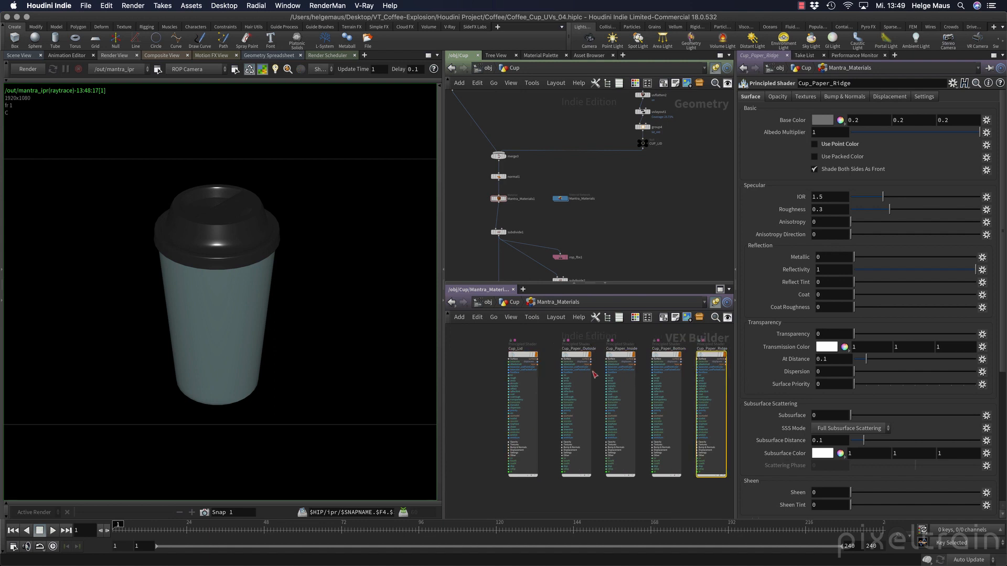
left_click(28, 68)
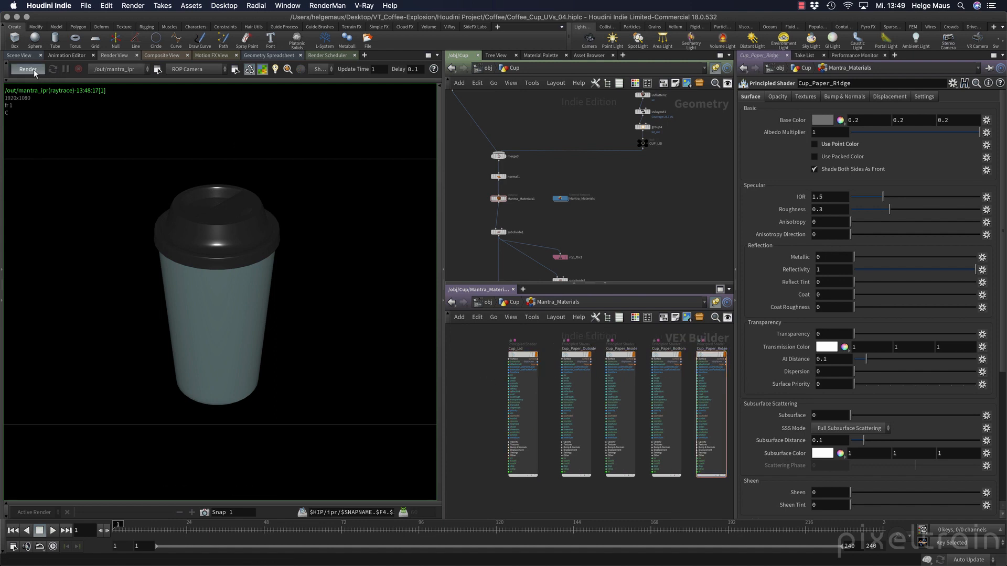
left_click(26, 68)
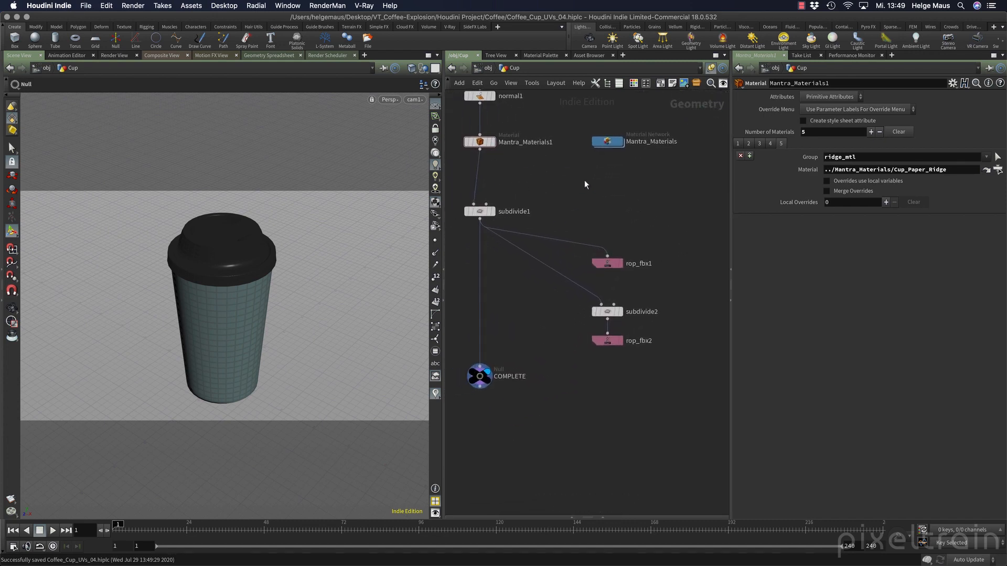
- Check rop_fbx1 and rop_fbx2 output paths, then write Cup (High_Poly).fbx to disk
left_click(606, 263)
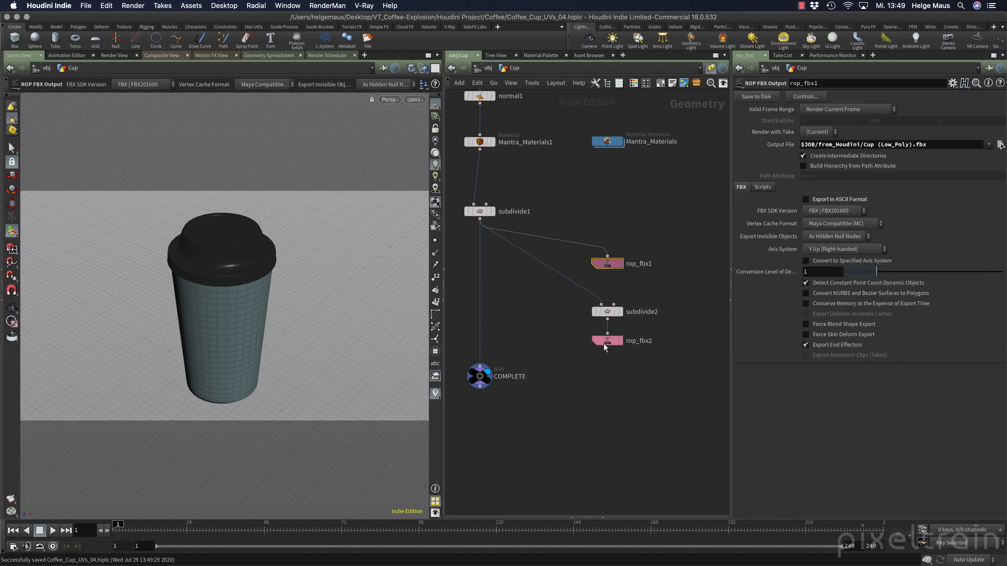
left_click(605, 341)
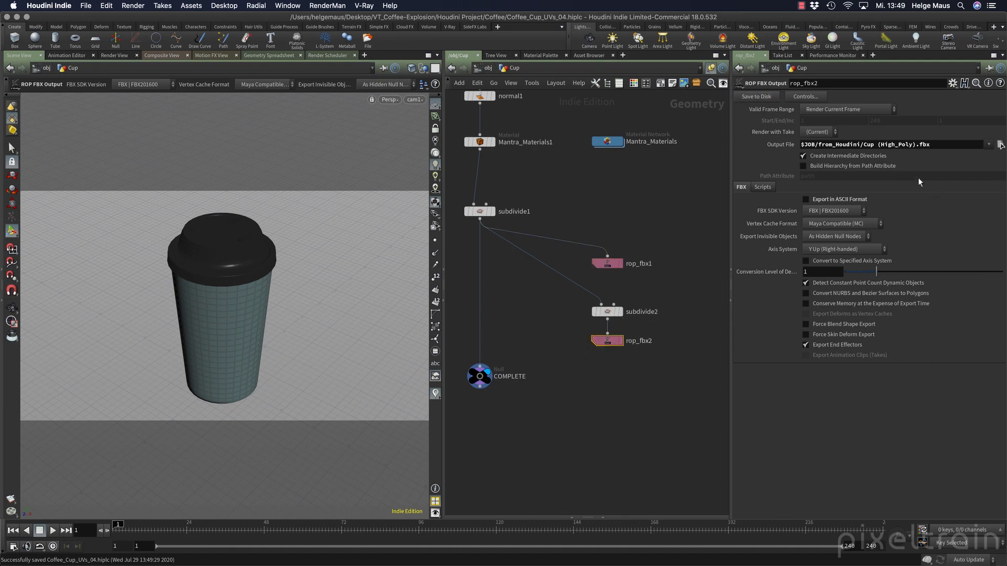
mouse_move(604, 312)
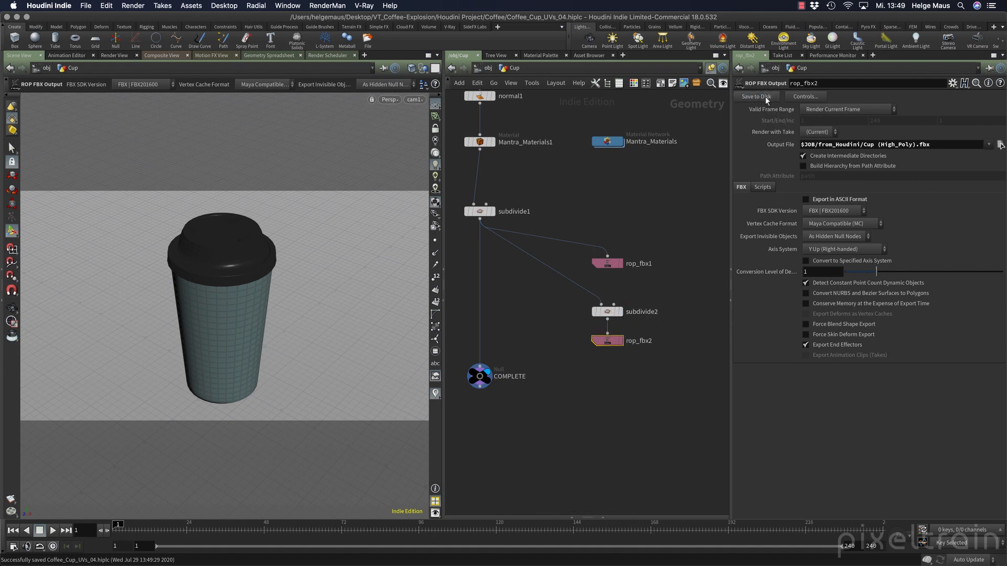
left_click(621, 401)
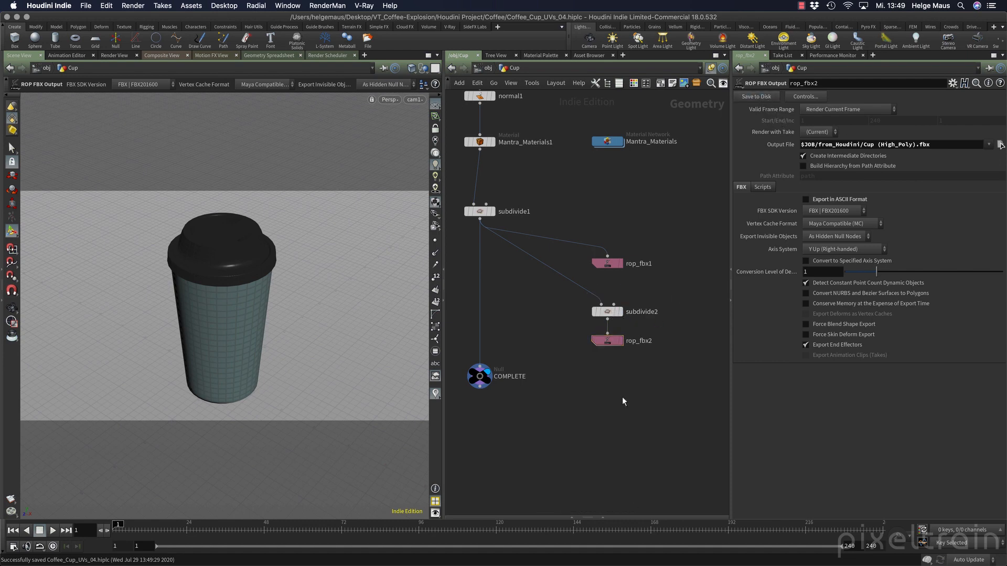